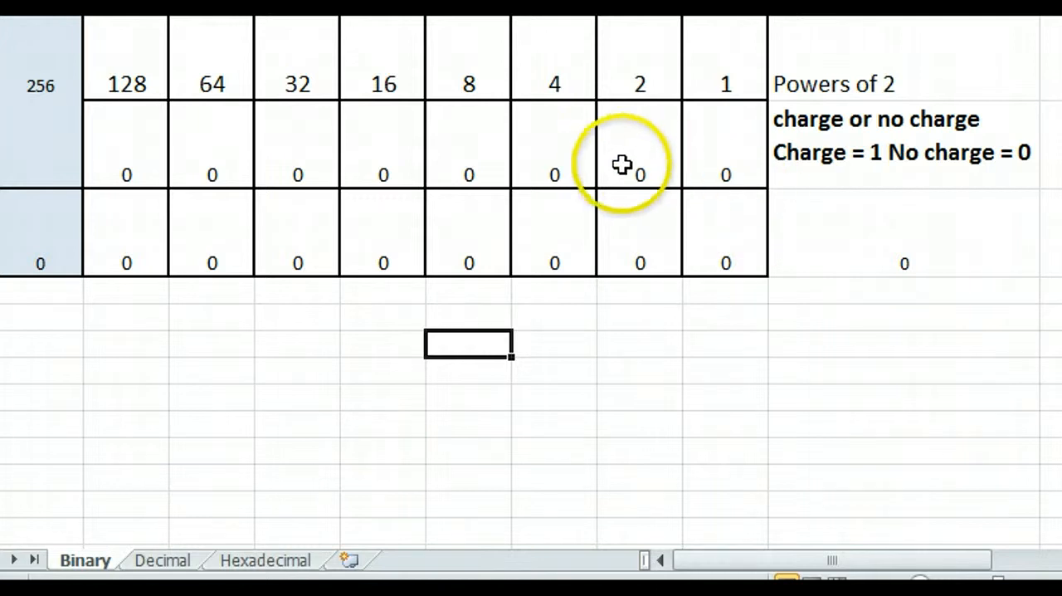
pyautogui.moveTo(119, 162)
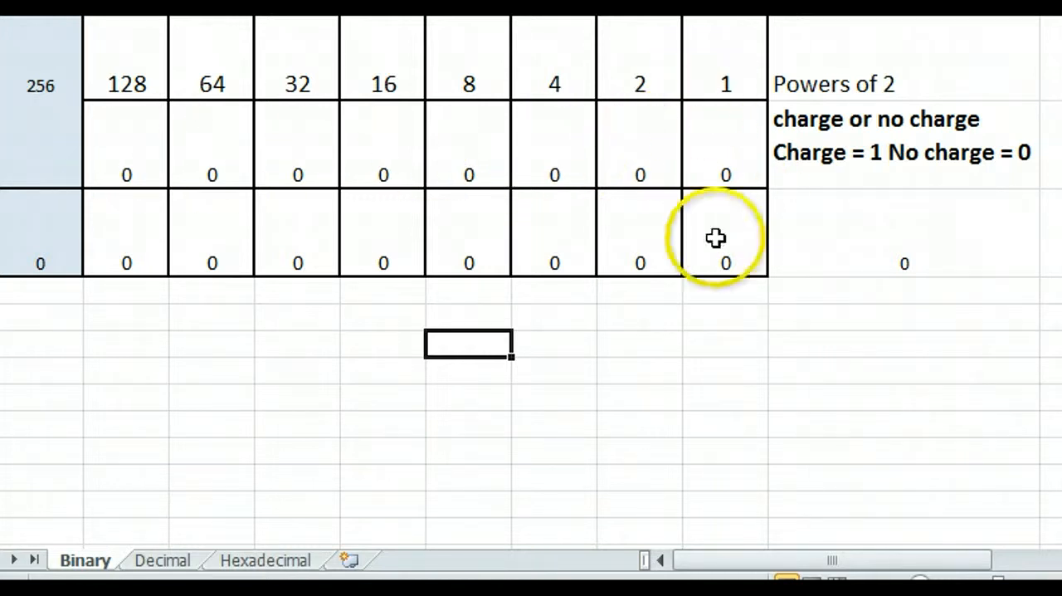
pyautogui.moveTo(622, 405)
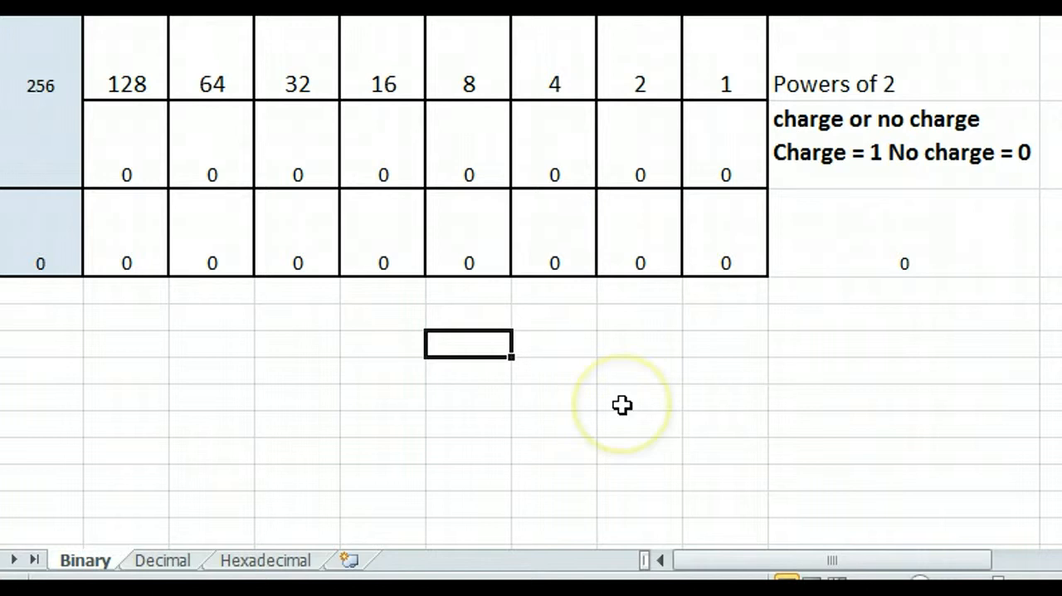
# - List the working figures 72, 64 and 8 in cells below the table
pyautogui.click(468, 319)
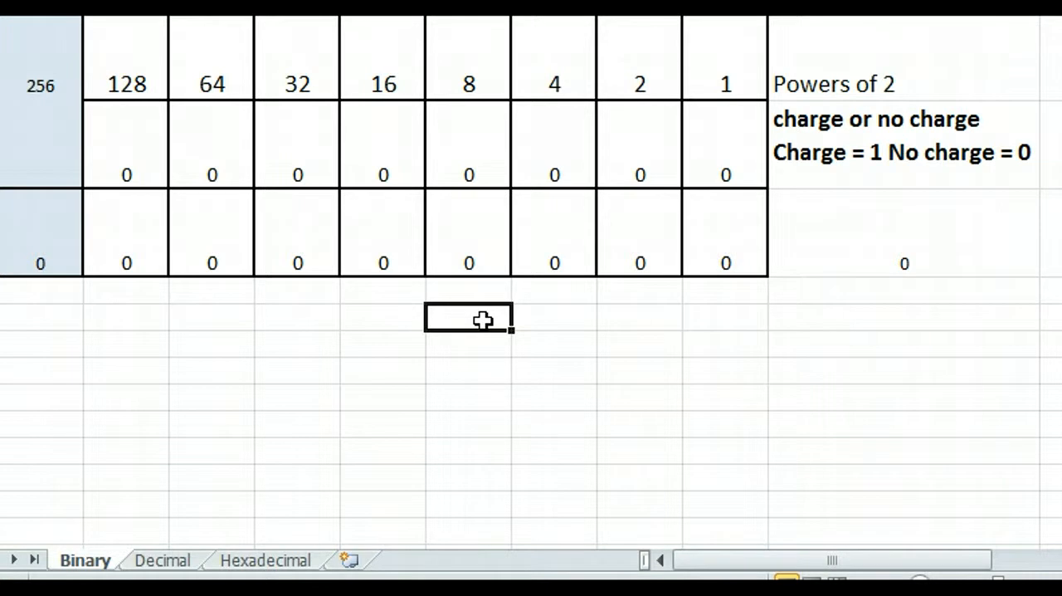
pyautogui.write('72')
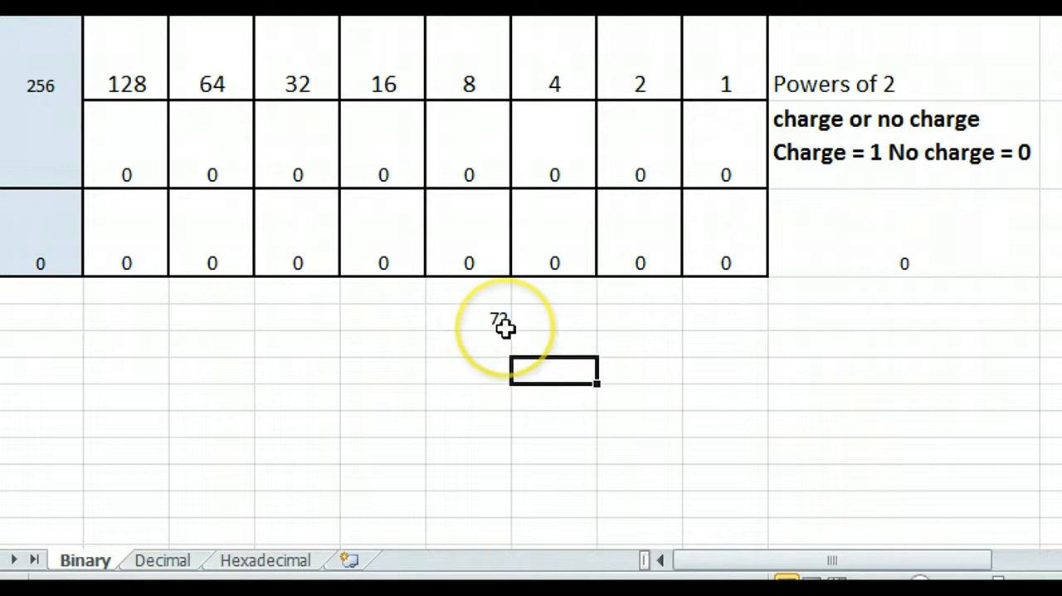
pyautogui.moveTo(478, 321)
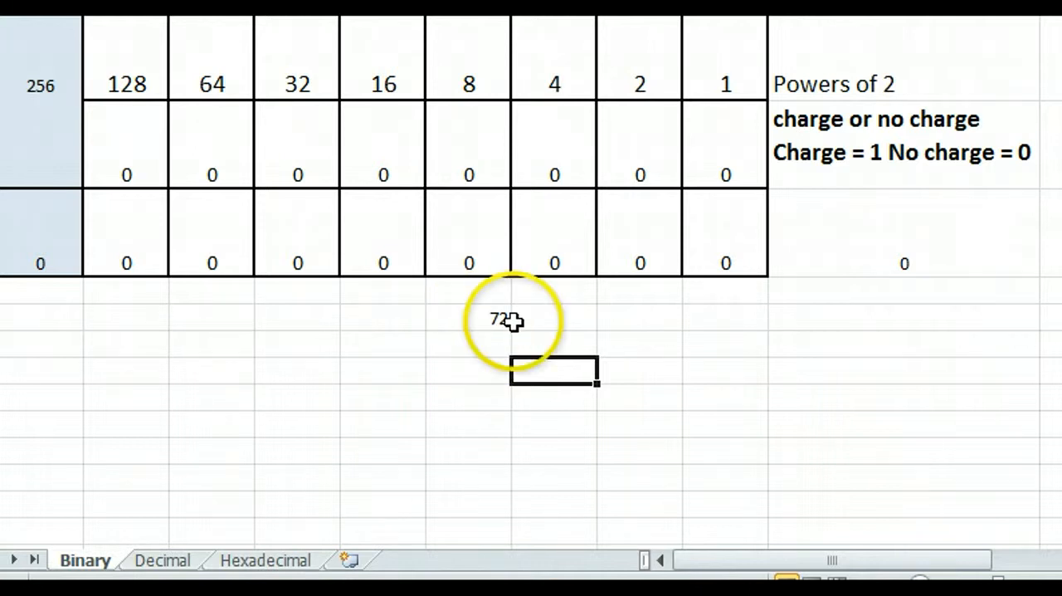
pyautogui.moveTo(382, 70)
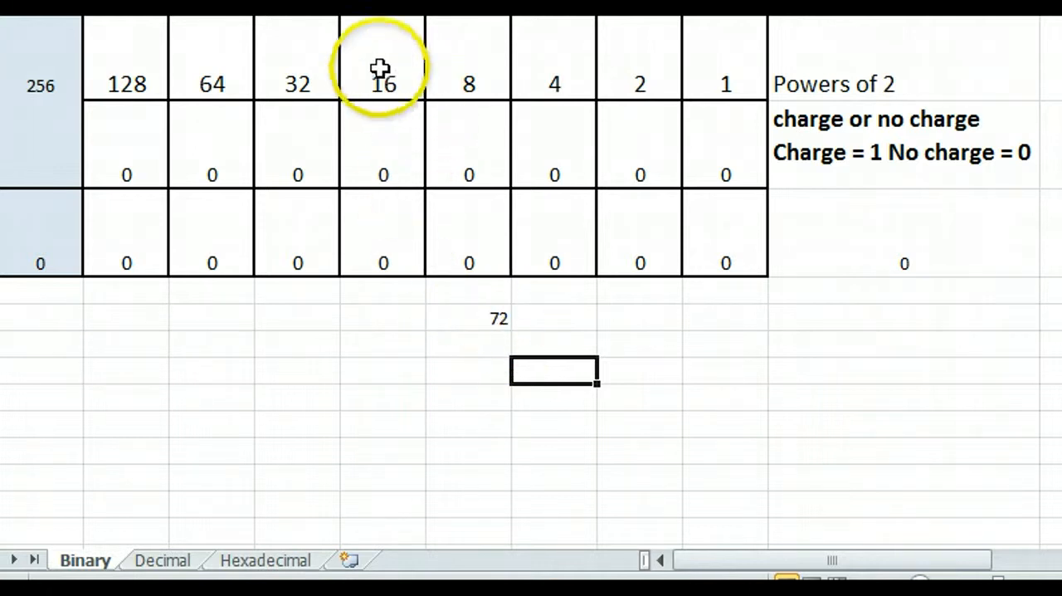
pyautogui.moveTo(100, 83)
pyautogui.write('1')
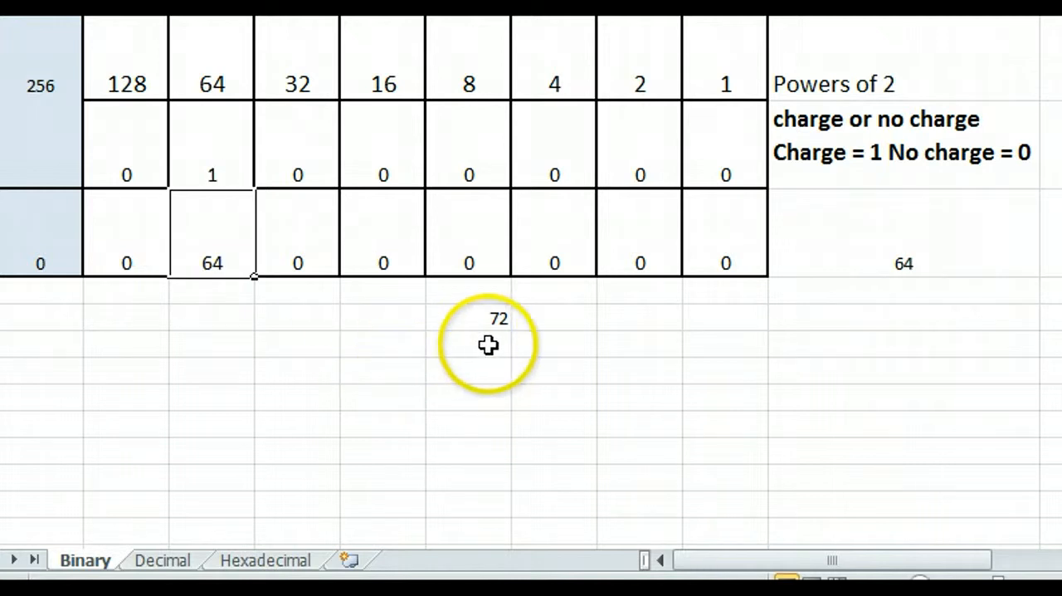
pyautogui.click(468, 345)
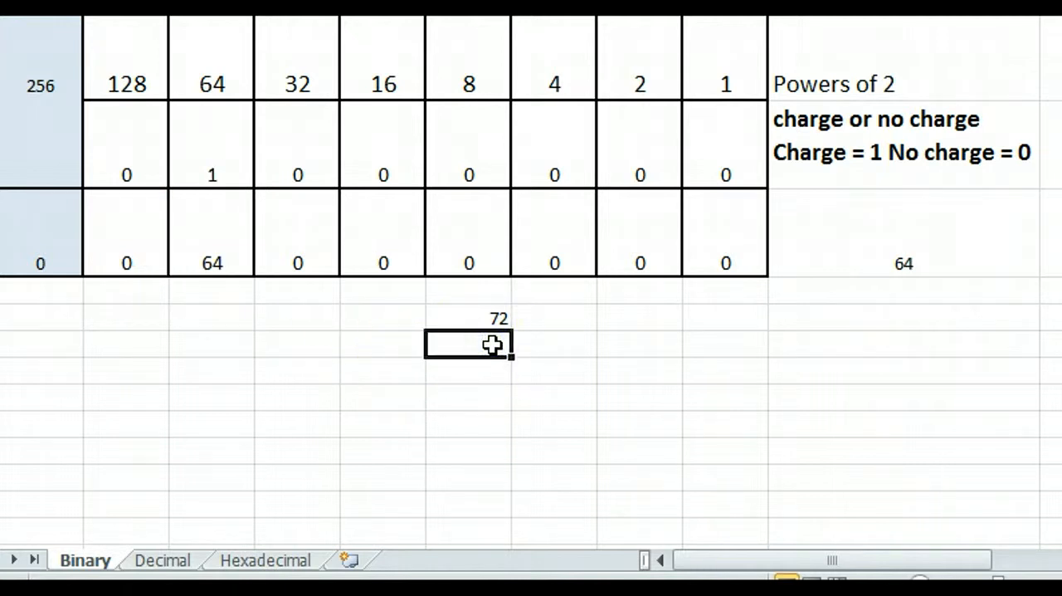
pyautogui.write('64')
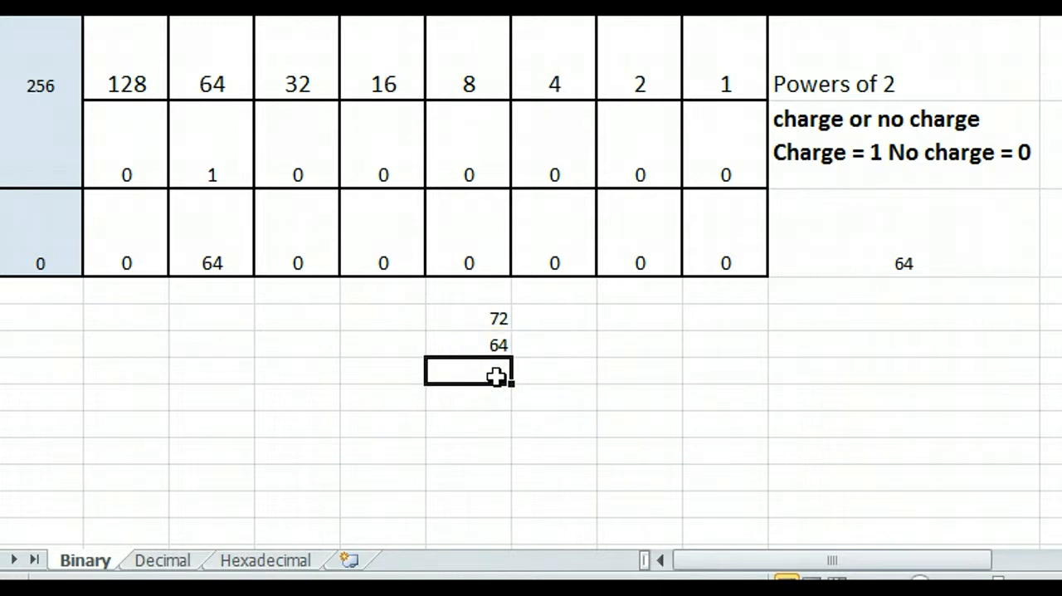
pyautogui.write('8')
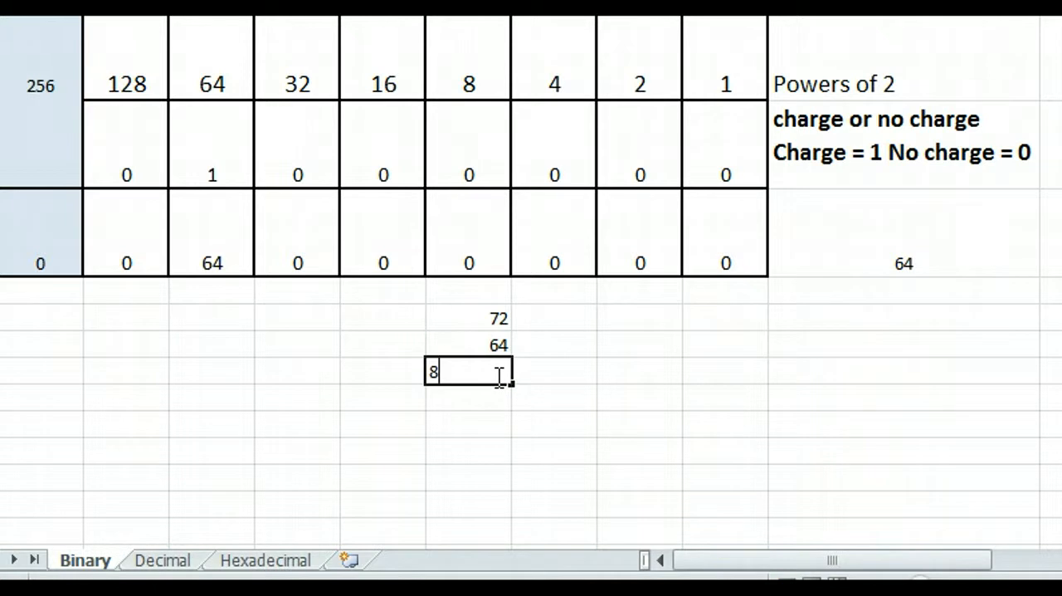
pyautogui.press('Return')
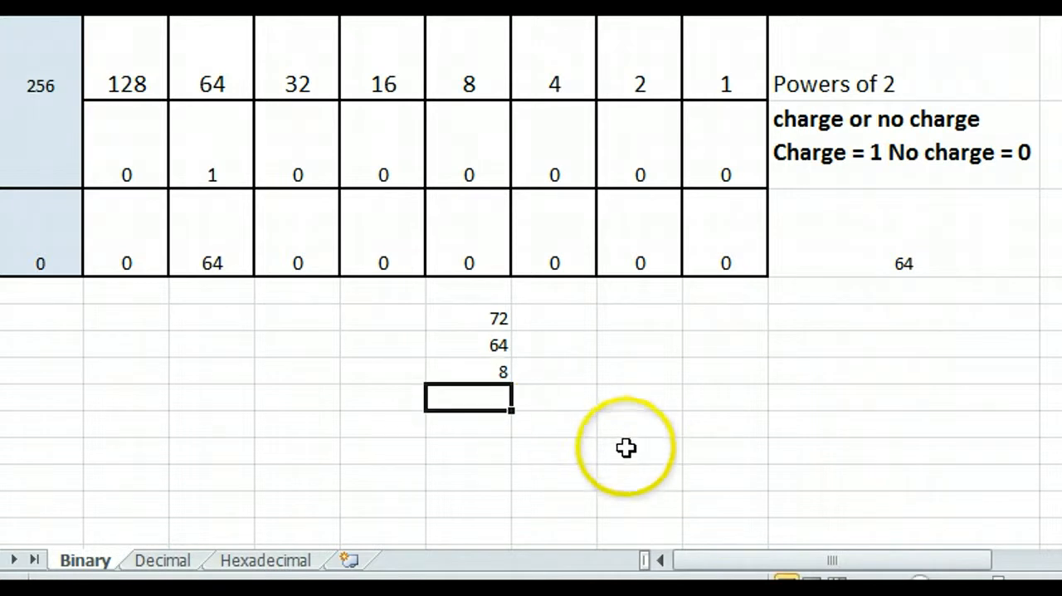
pyautogui.moveTo(571, 418)
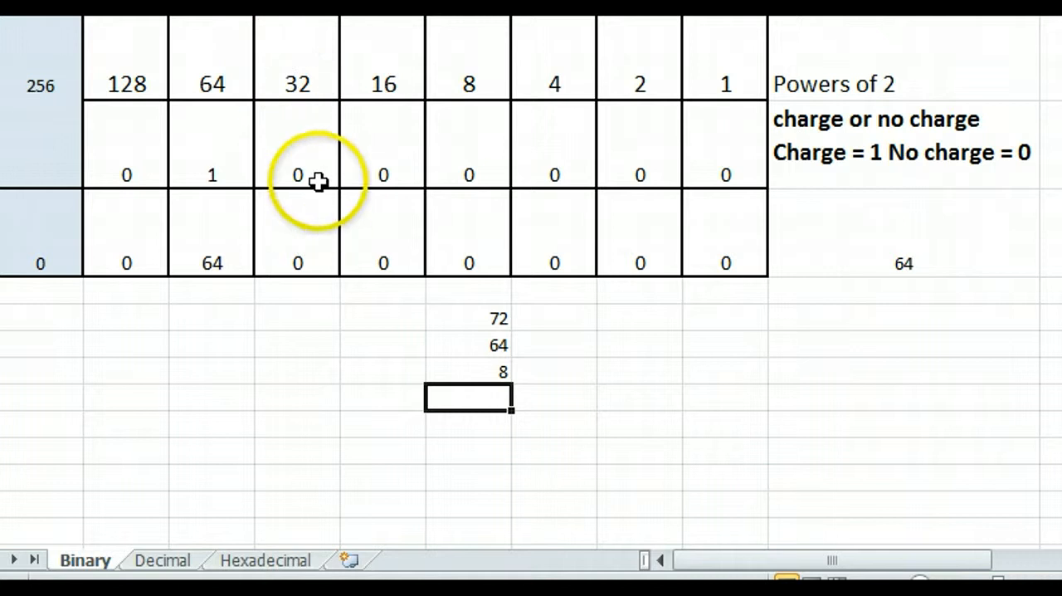
pyautogui.moveTo(368, 158)
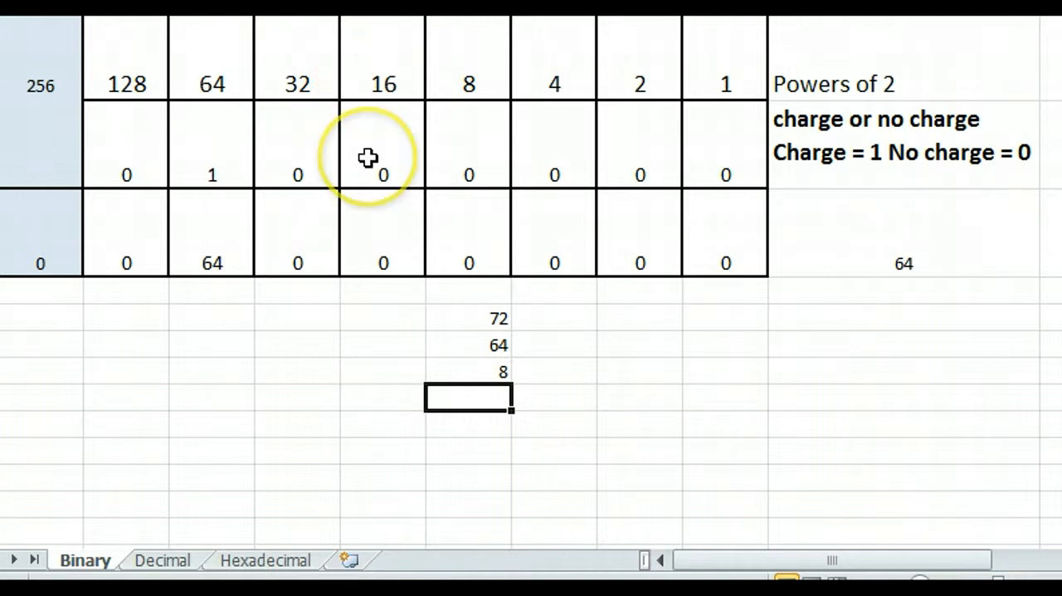
pyautogui.moveTo(472, 153)
pyautogui.write('1')
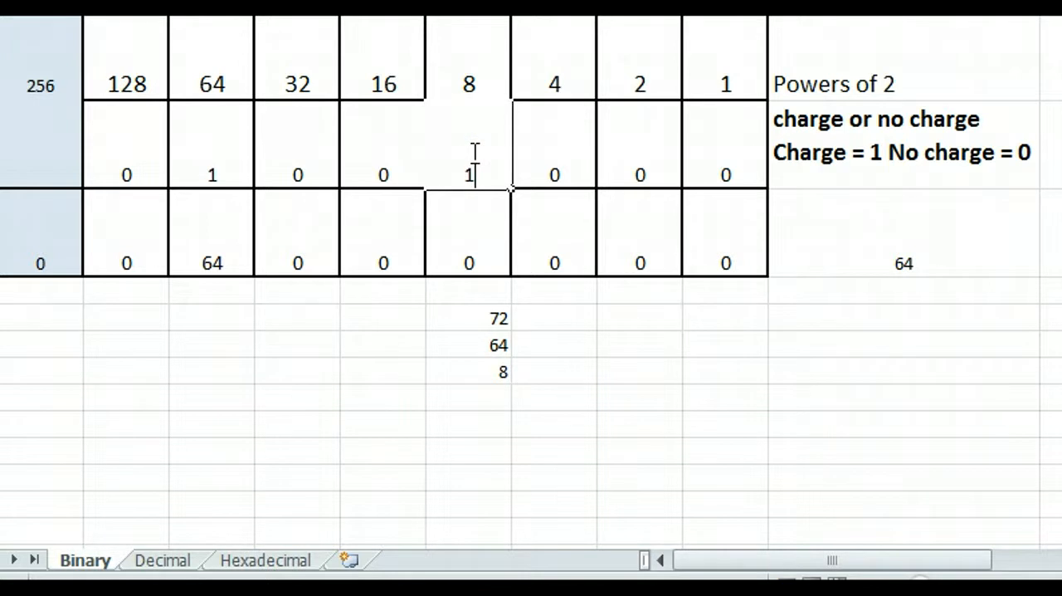
# - Charge the 8 bit with a 1 and finish the working column with 0
pyautogui.click(467, 232)
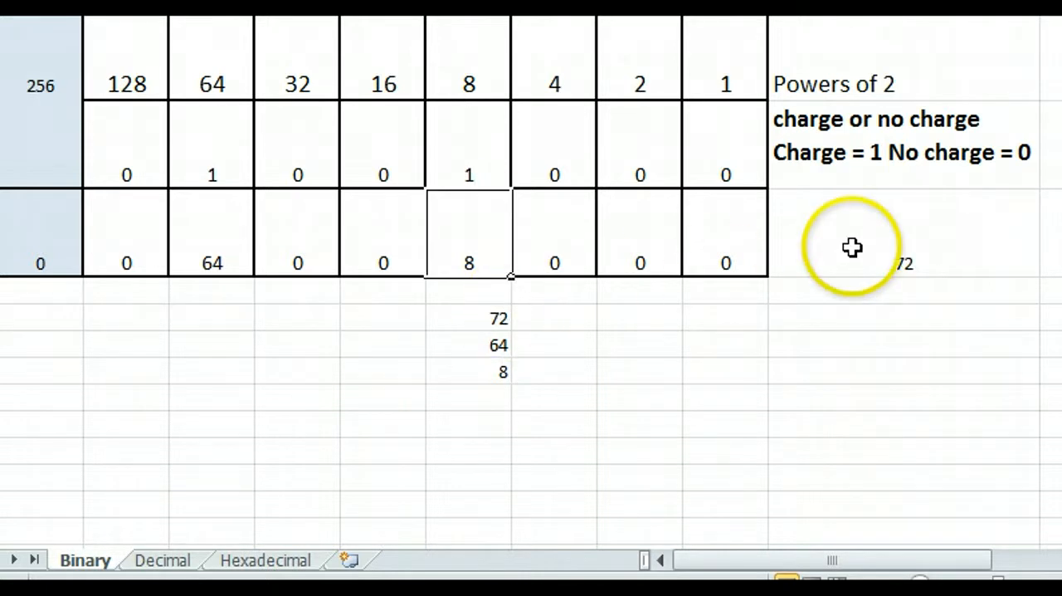
pyautogui.moveTo(949, 266)
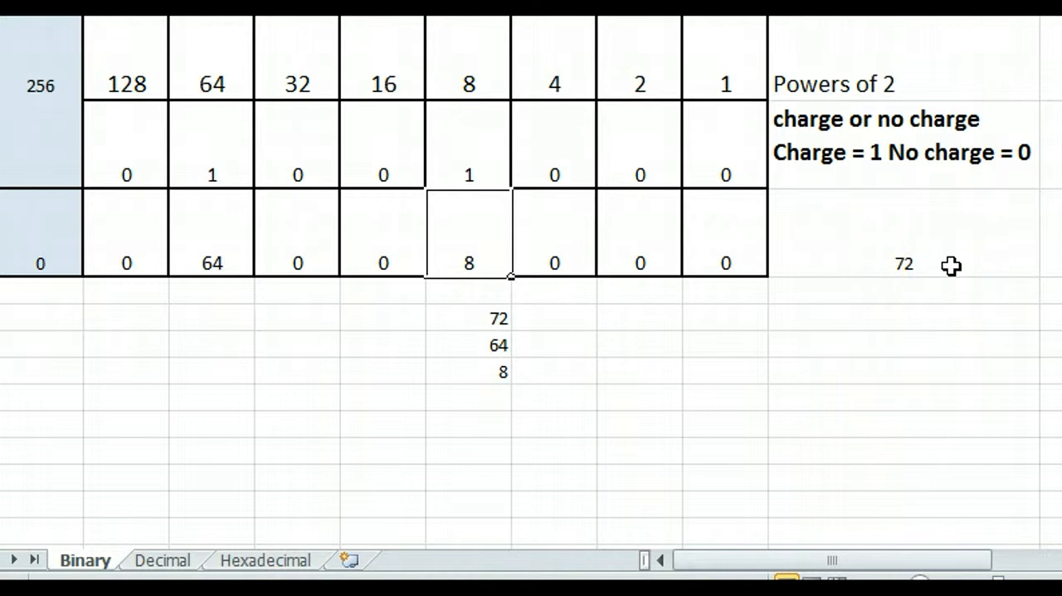
pyautogui.click(468, 398)
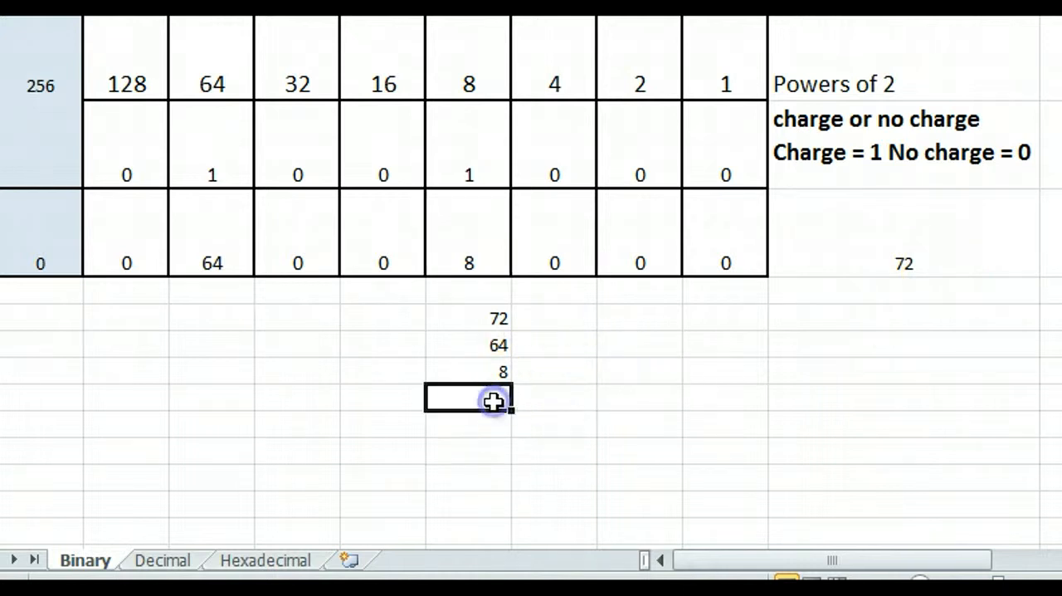
pyautogui.write('0')
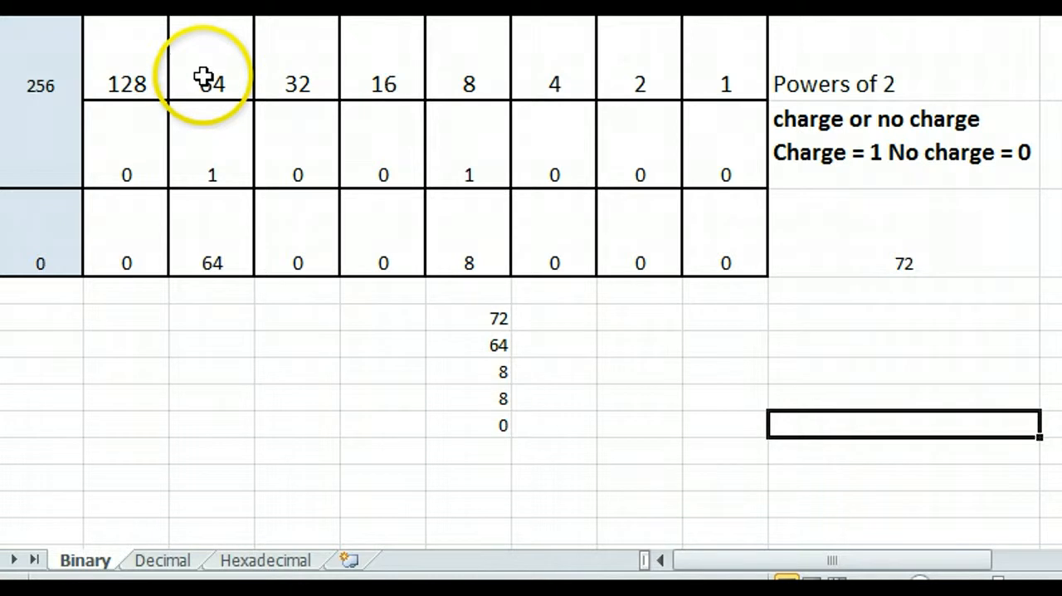
pyautogui.moveTo(217, 158)
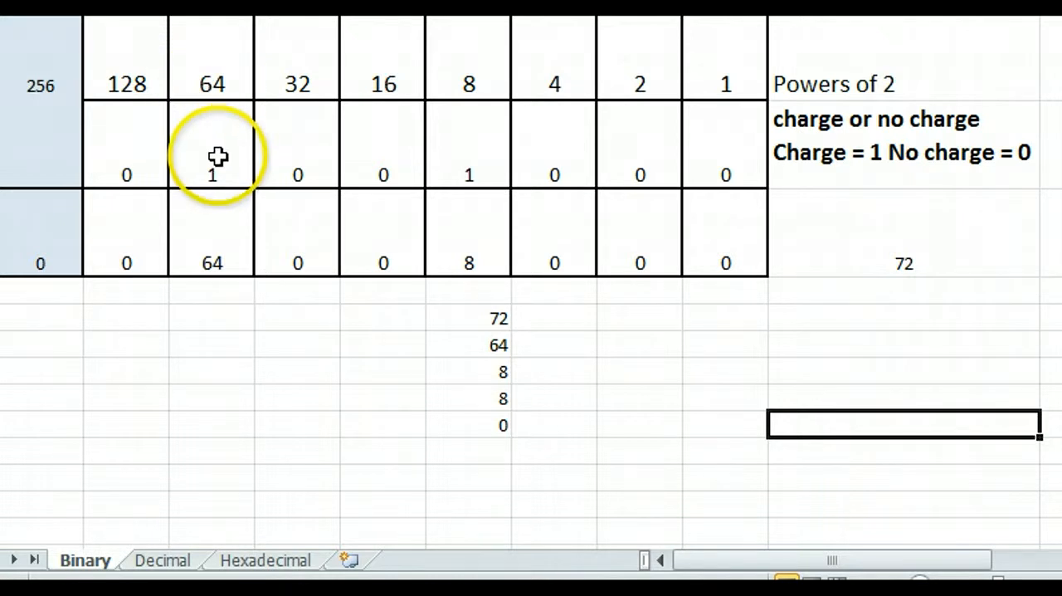
pyautogui.moveTo(617, 401)
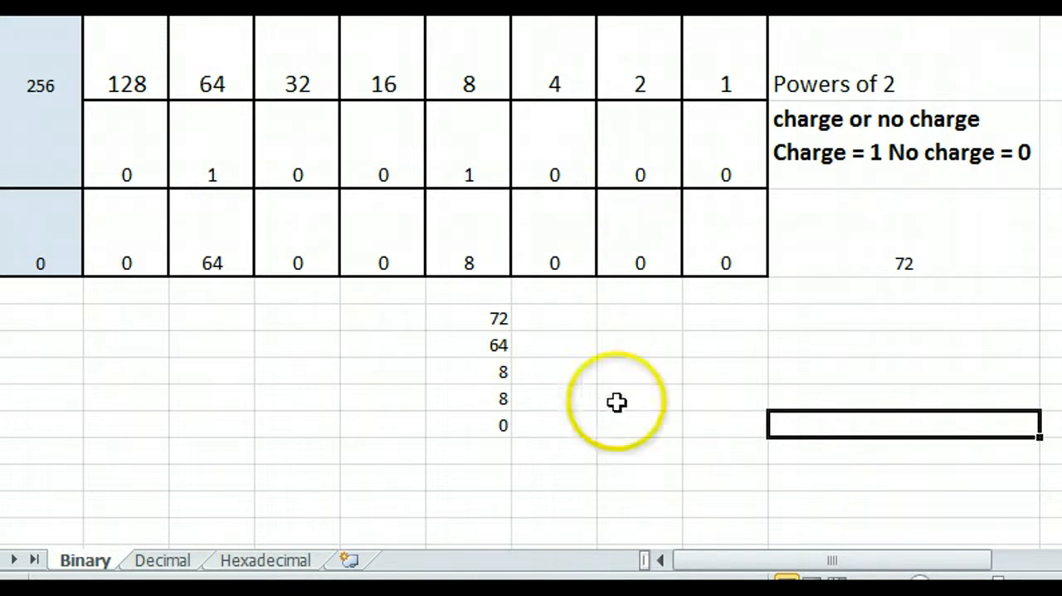
# - Start a new working column with 38, 32 and the remainder 6
pyautogui.click(297, 319)
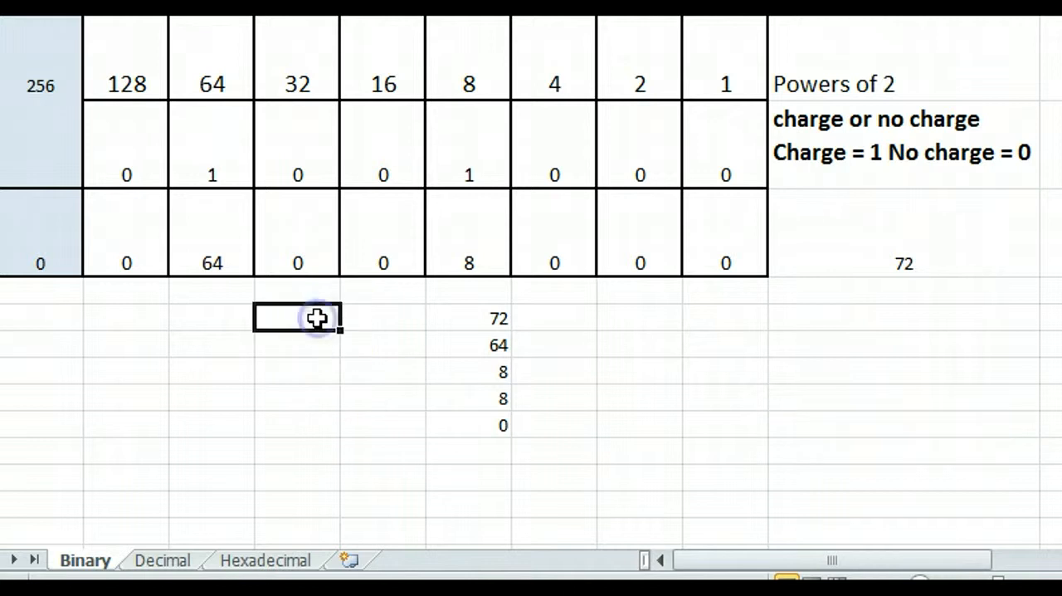
pyautogui.write('38')
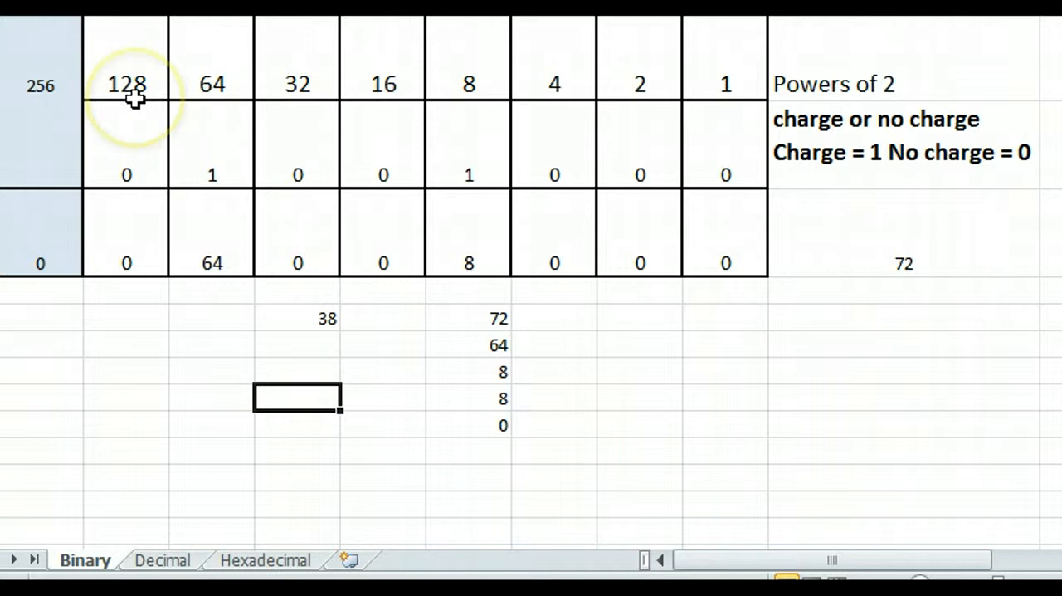
pyautogui.moveTo(211, 163)
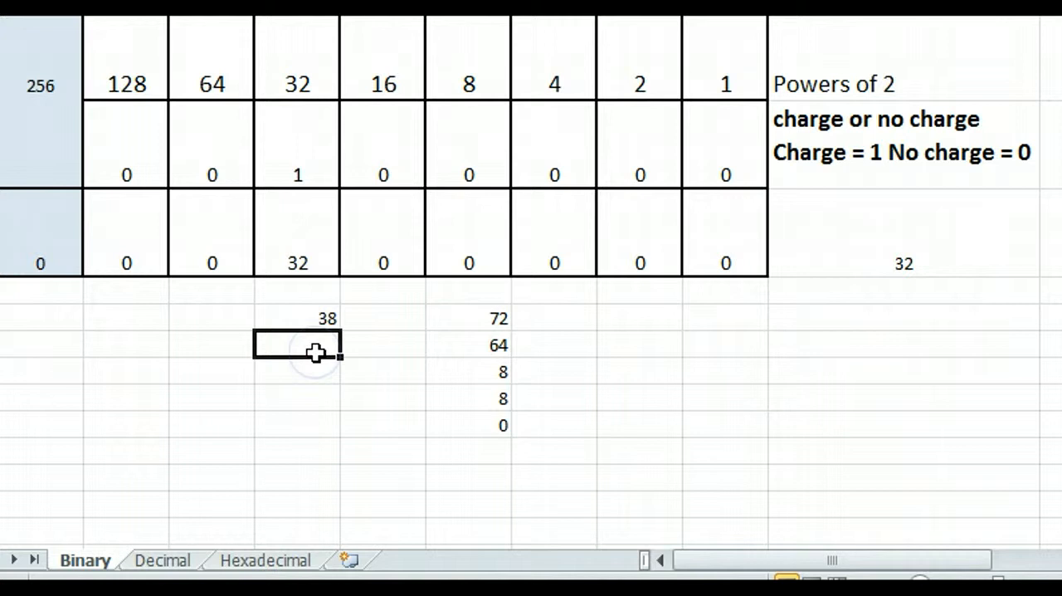
pyautogui.write('32')
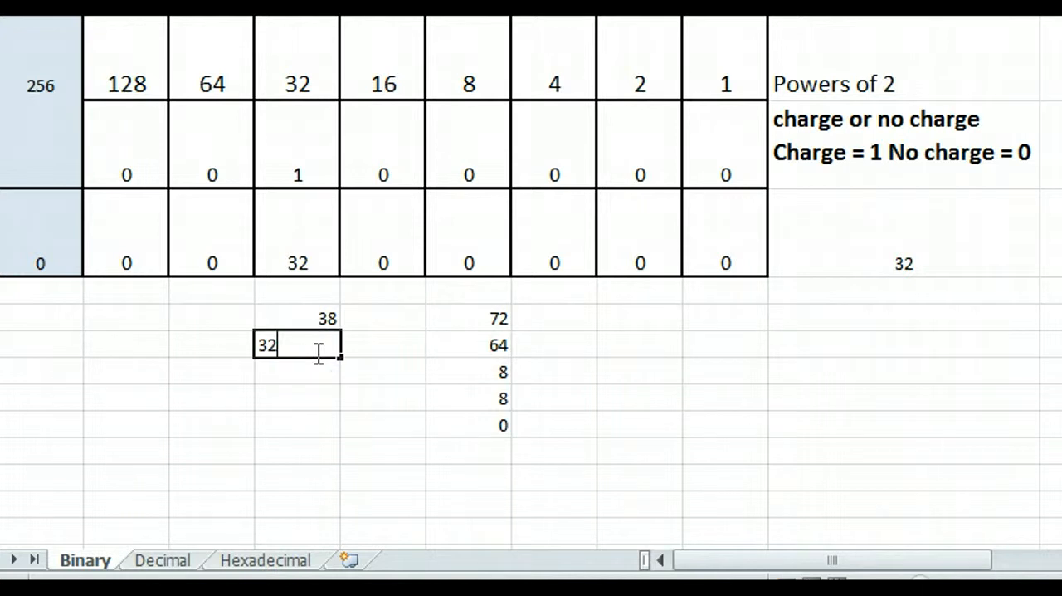
pyautogui.press('Return')
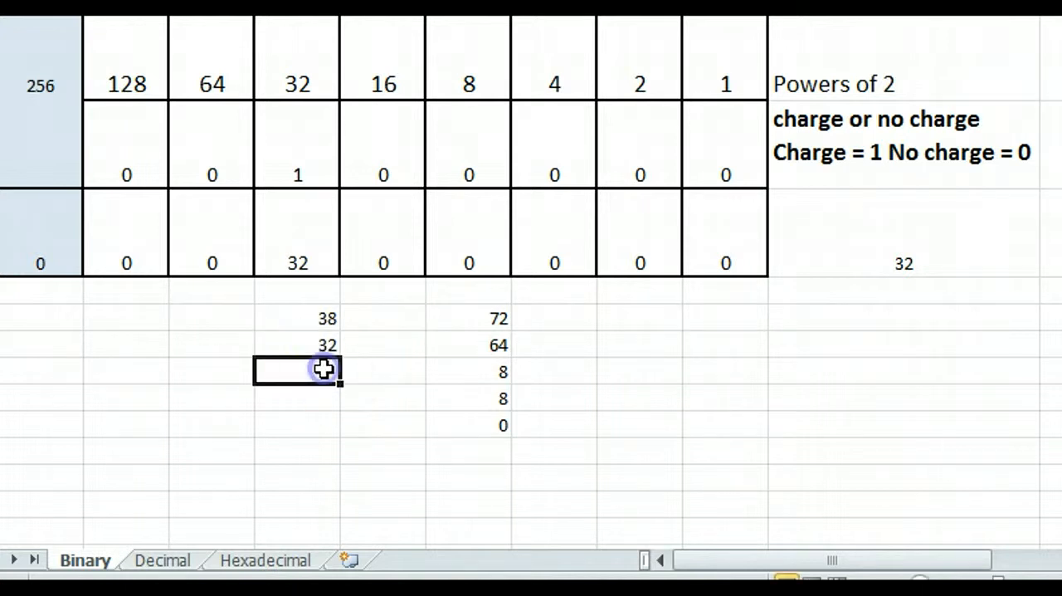
pyautogui.write('6')
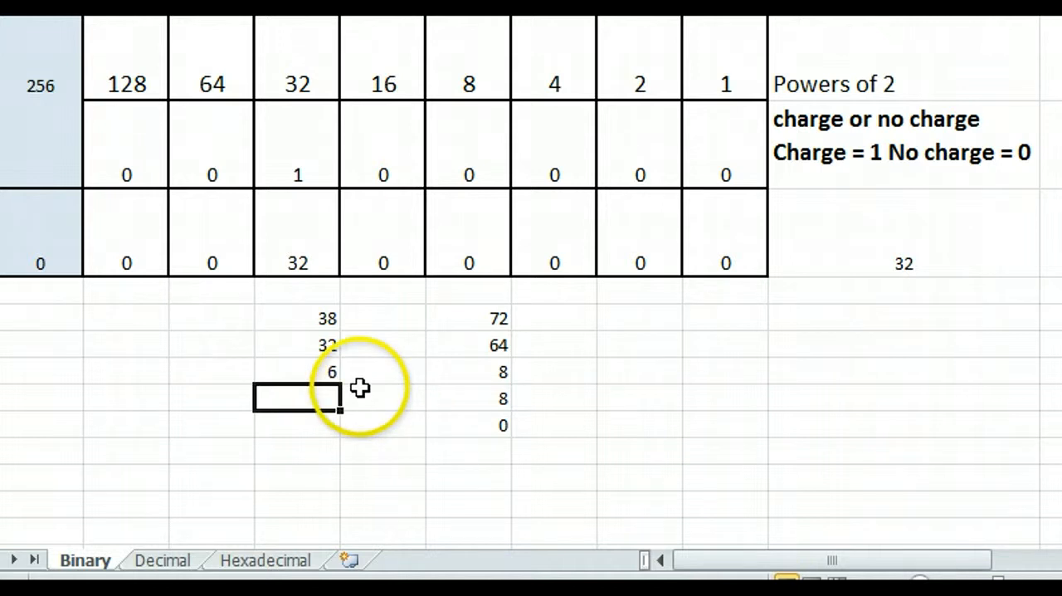
pyautogui.moveTo(388, 153)
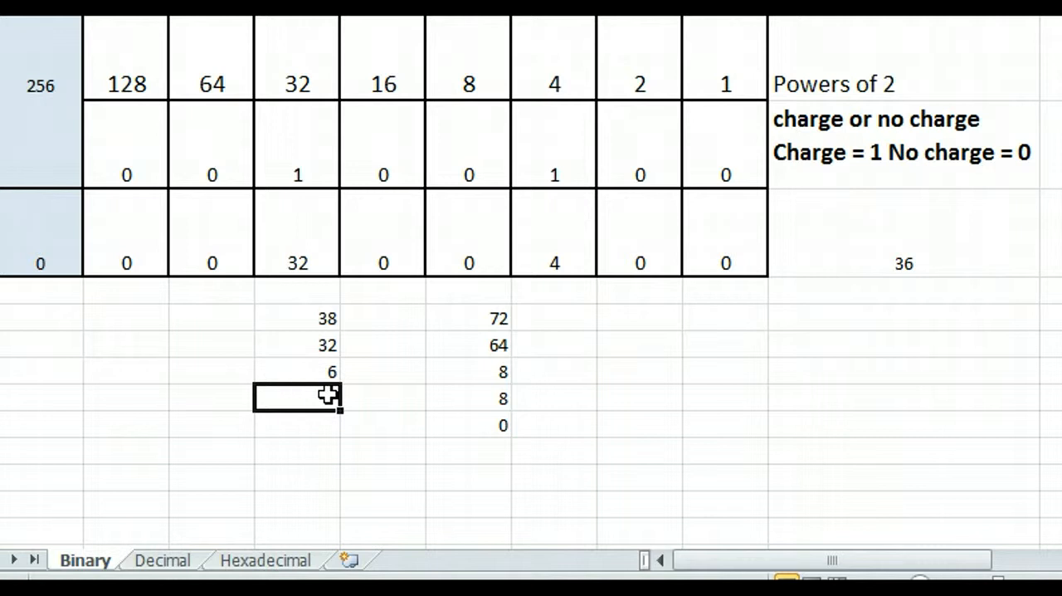
# - Continue the working with -4, 2 and -2 down the column
pyautogui.write('-4')
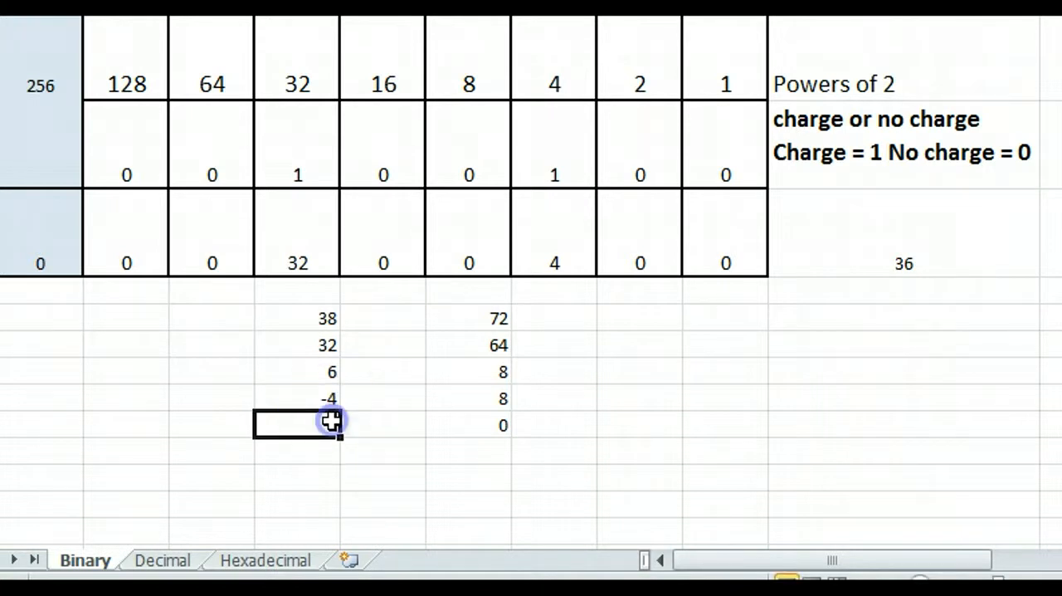
pyautogui.write('2')
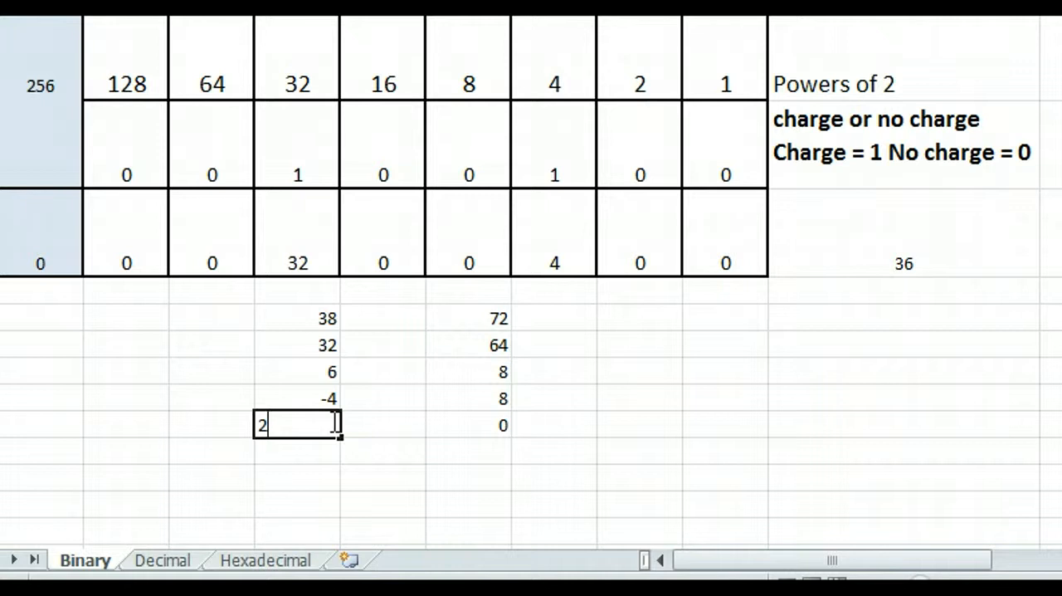
pyautogui.press('Return')
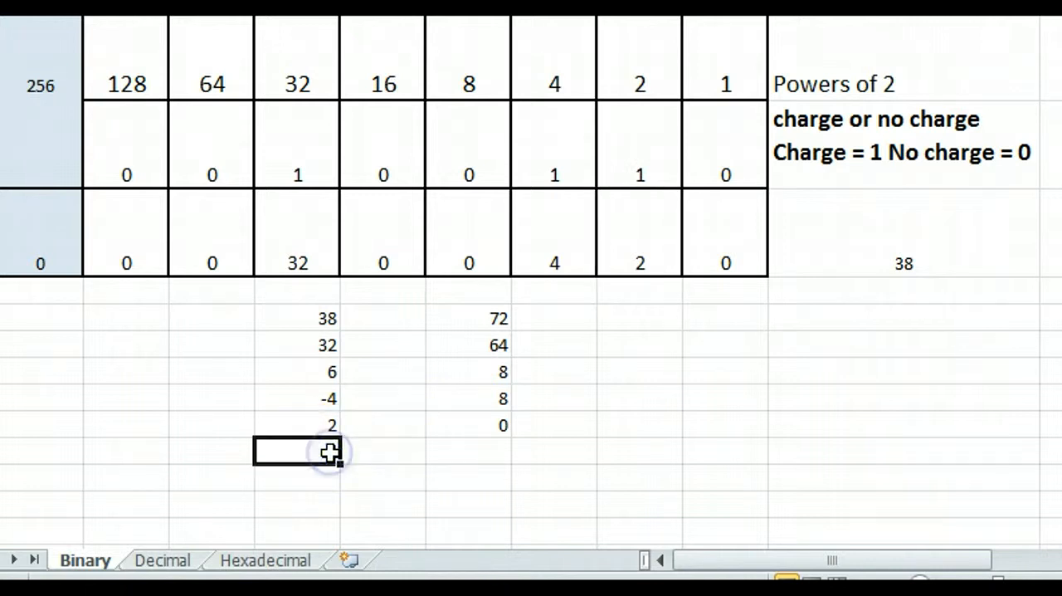
pyautogui.write('-2')
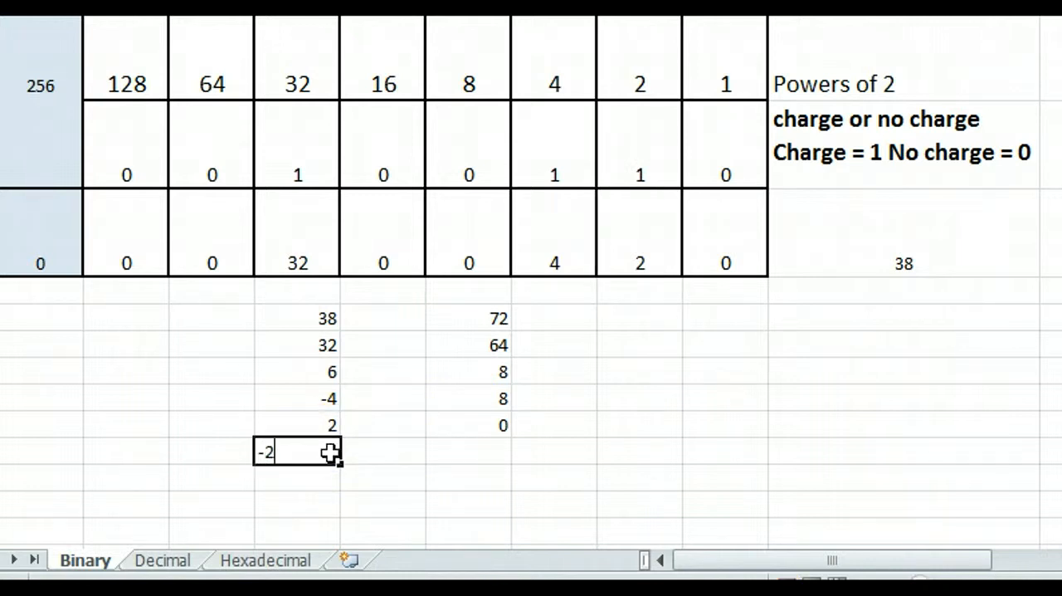
pyautogui.press('Return')
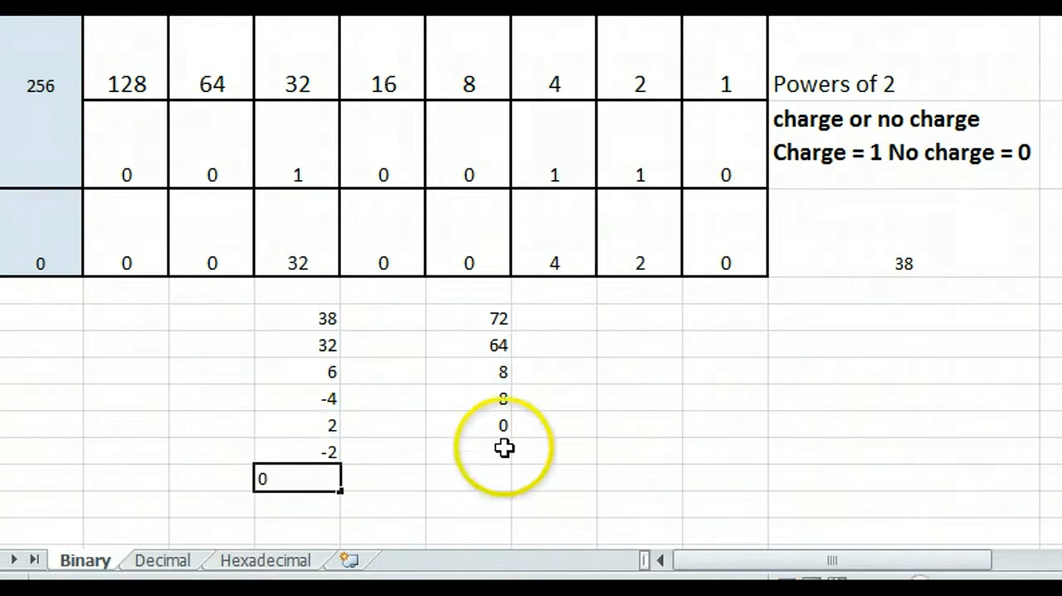
pyautogui.moveTo(262, 214)
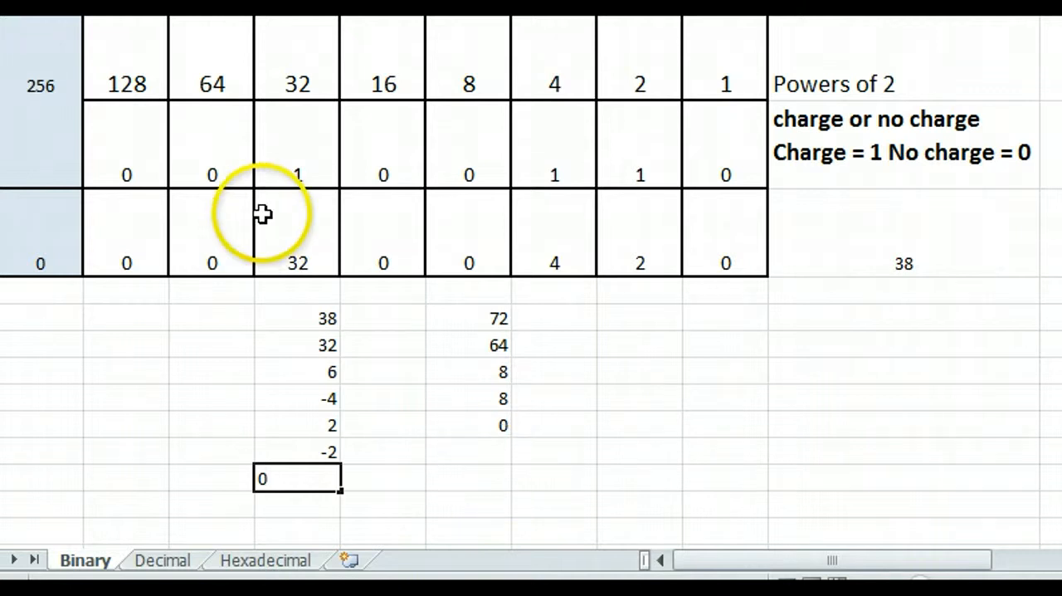
pyautogui.moveTo(550, 176)
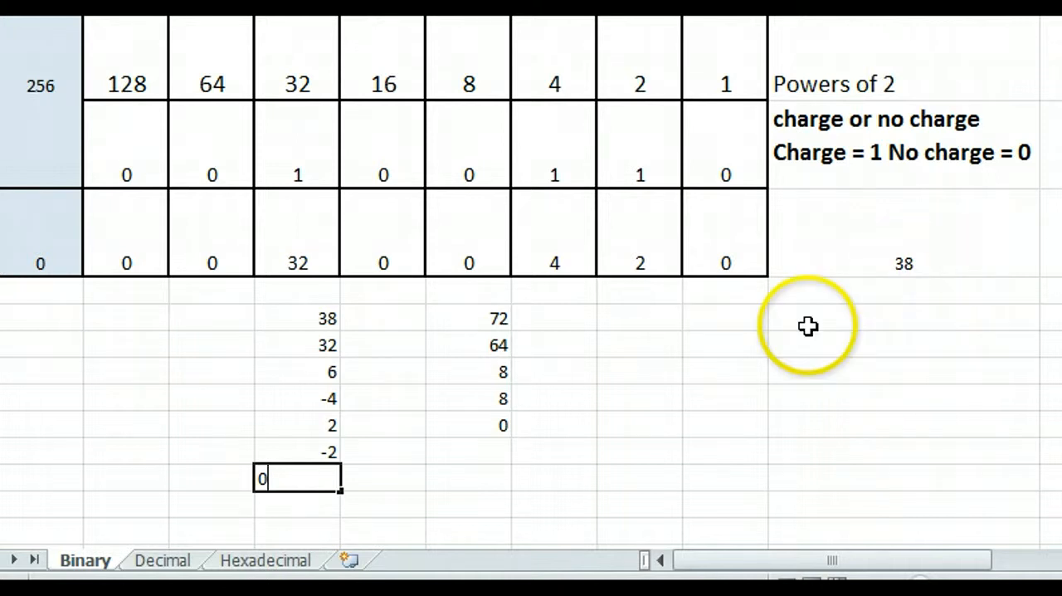
pyautogui.moveTo(773, 340)
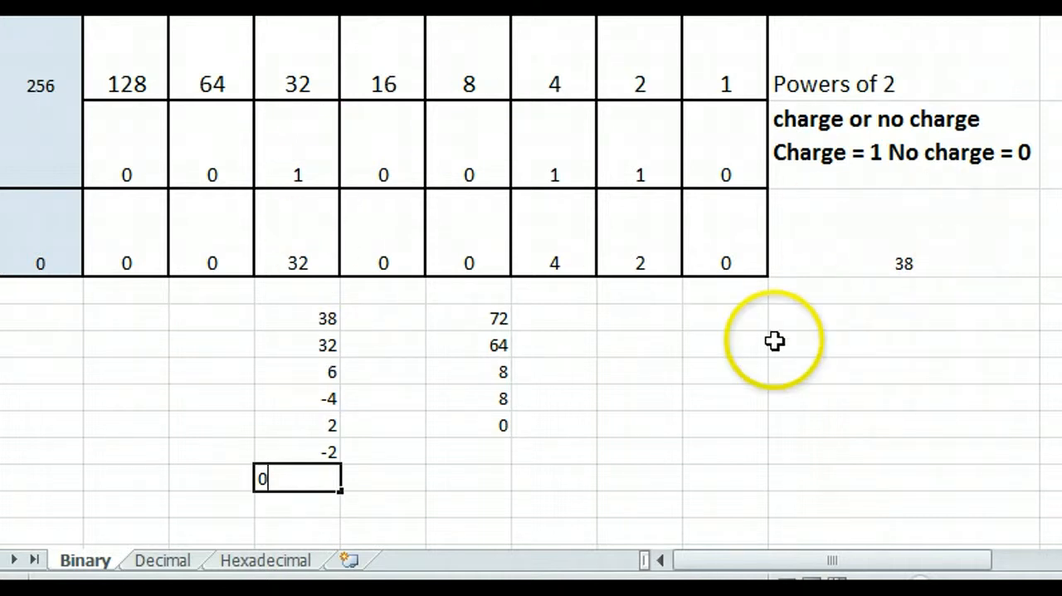
pyautogui.moveTo(322, 419)
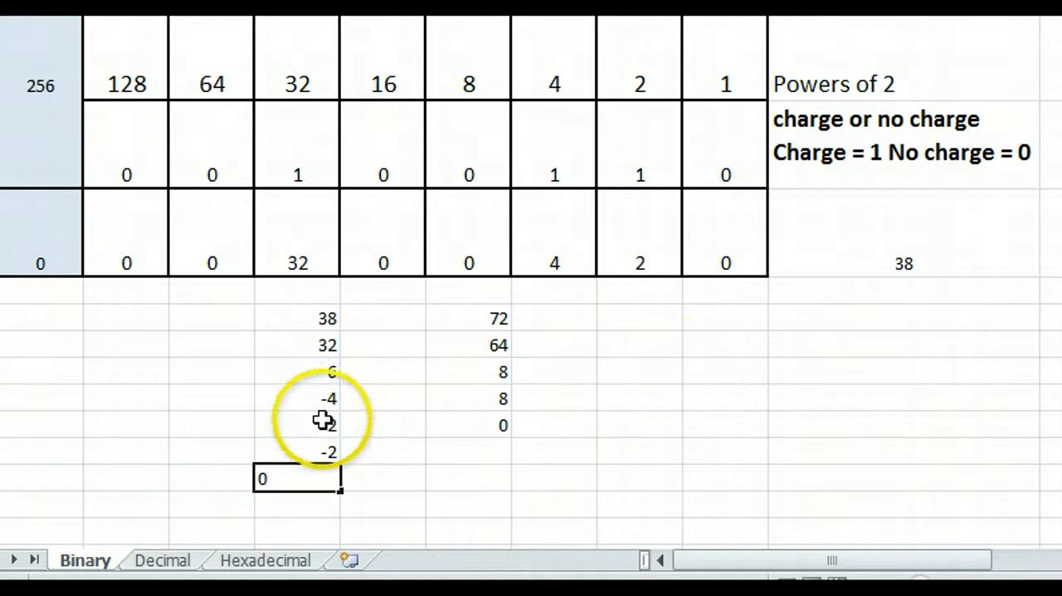
pyautogui.moveTo(467, 366)
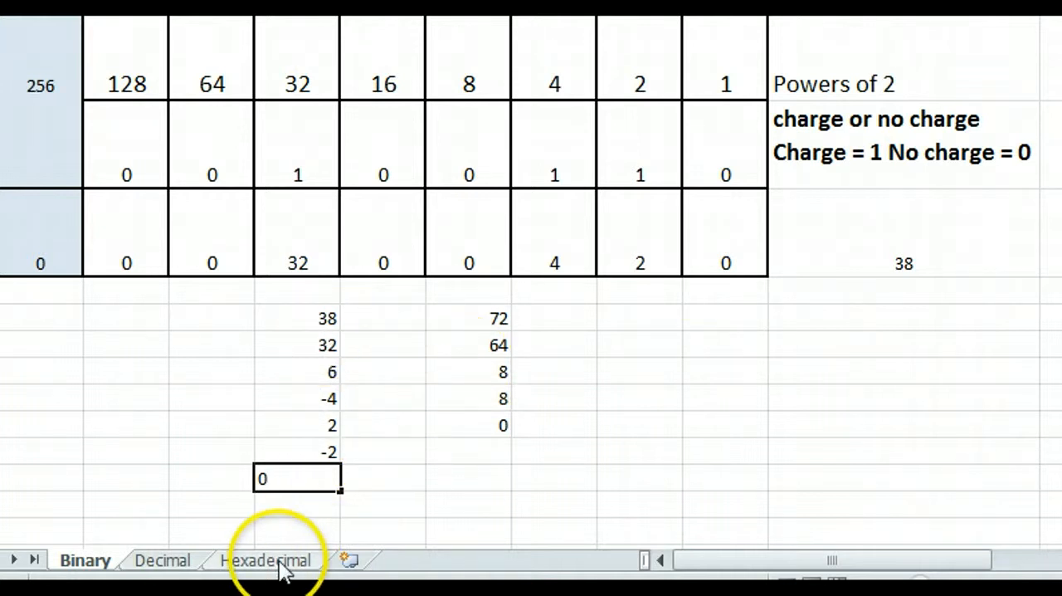
# - Switch the workbook to the Hexadecimal sheet
pyautogui.click(264, 560)
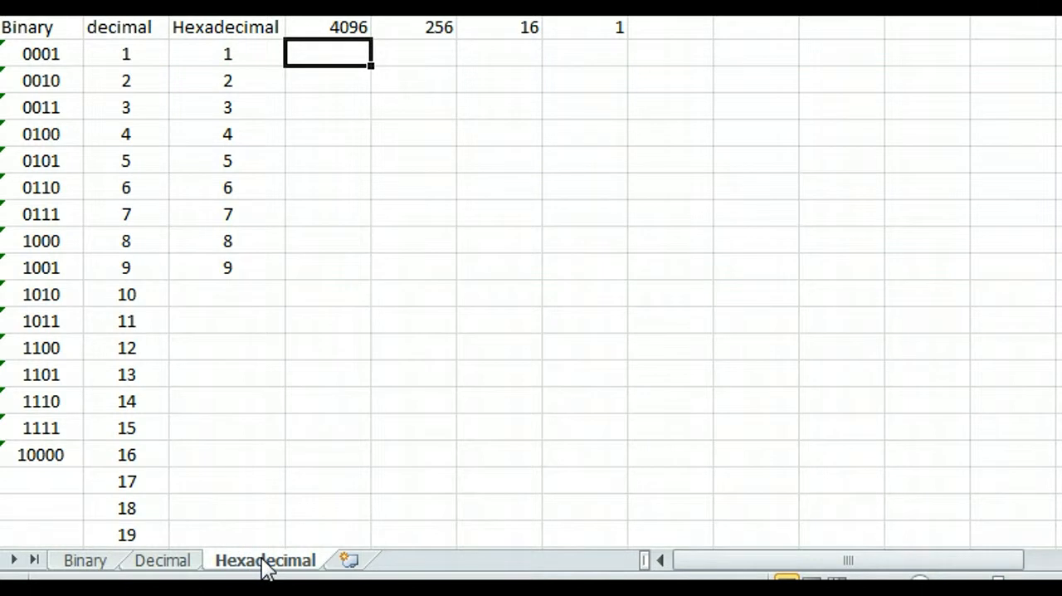
pyautogui.moveTo(461, 34)
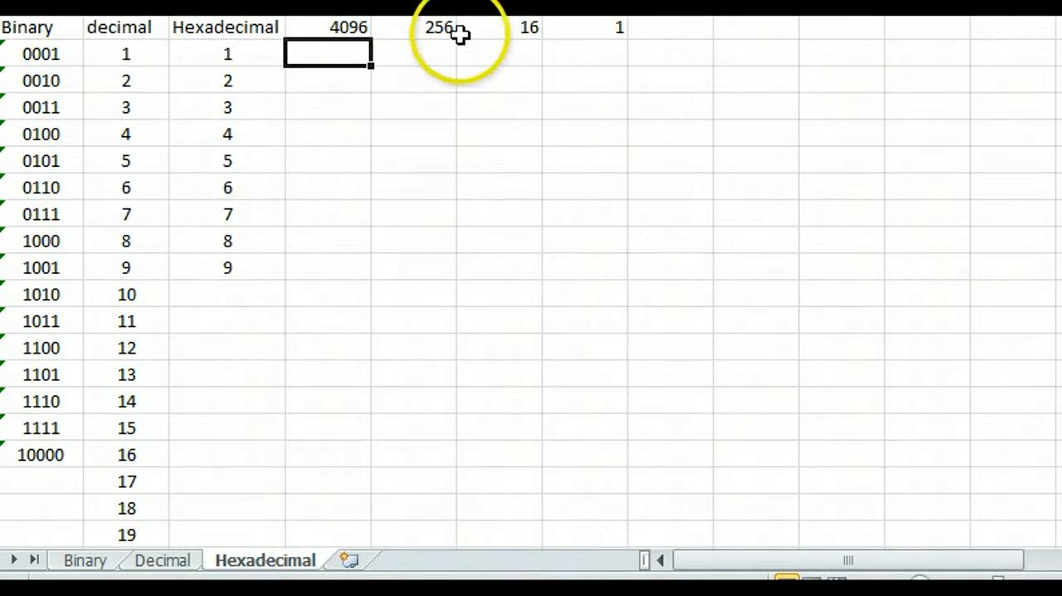
pyautogui.moveTo(534, 33)
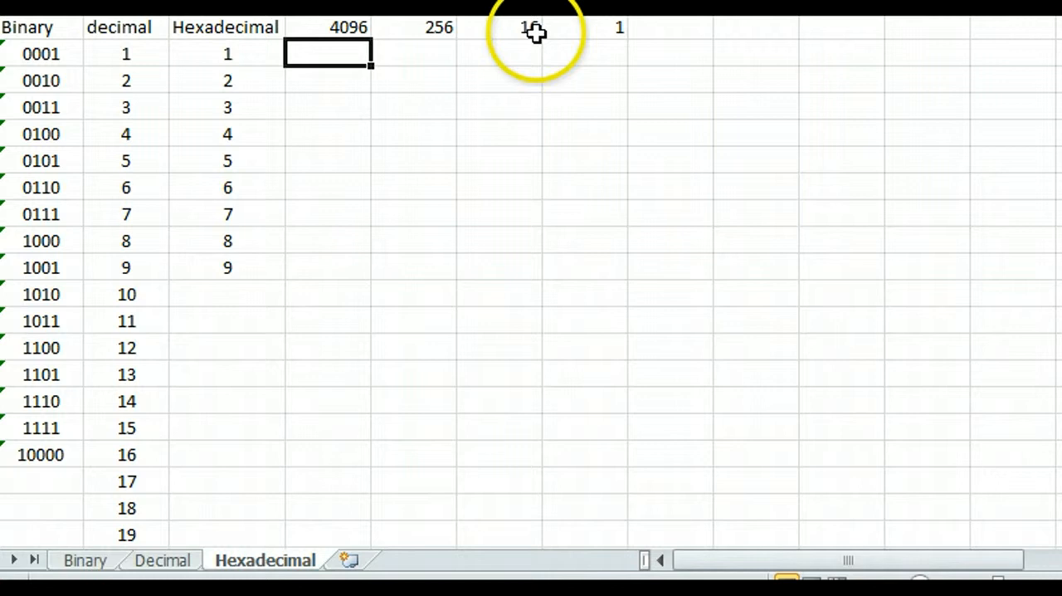
pyautogui.moveTo(345, 47)
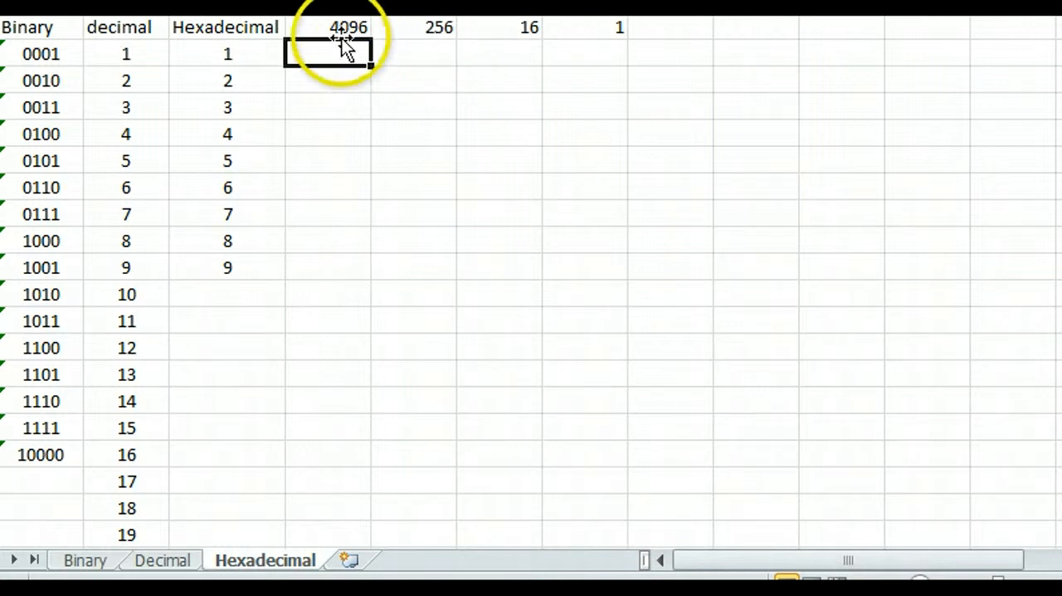
pyautogui.moveTo(361, 256)
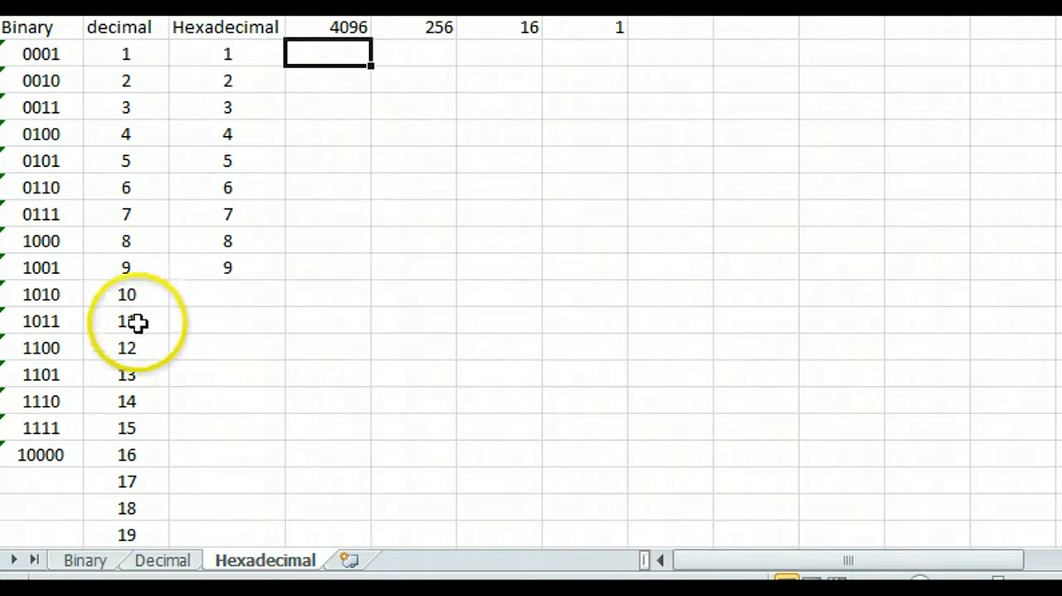
pyautogui.moveTo(225, 315)
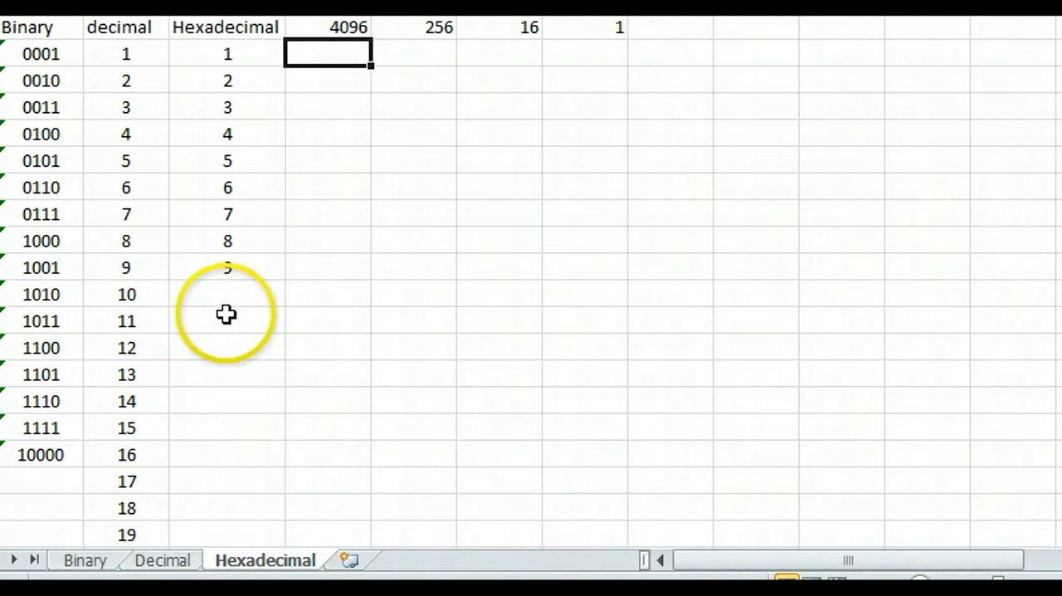
pyautogui.moveTo(604, 35)
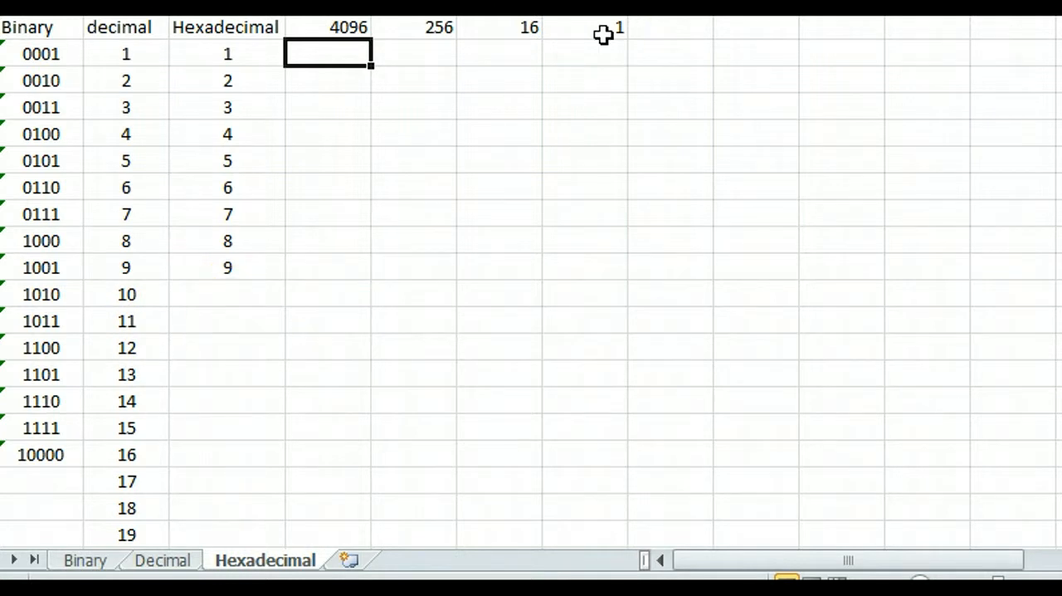
pyautogui.moveTo(259, 47)
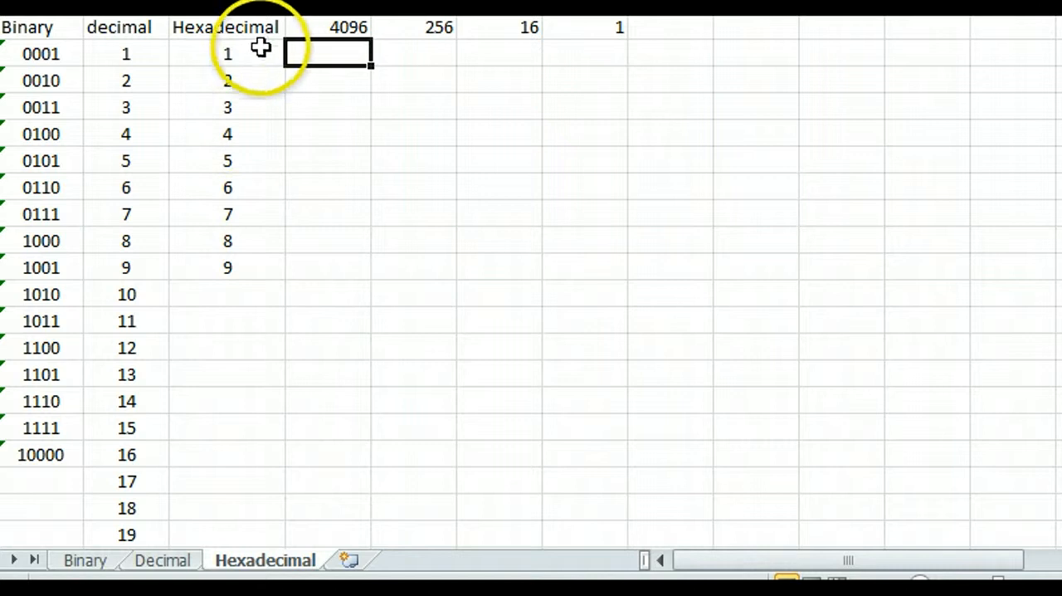
pyautogui.moveTo(239, 269)
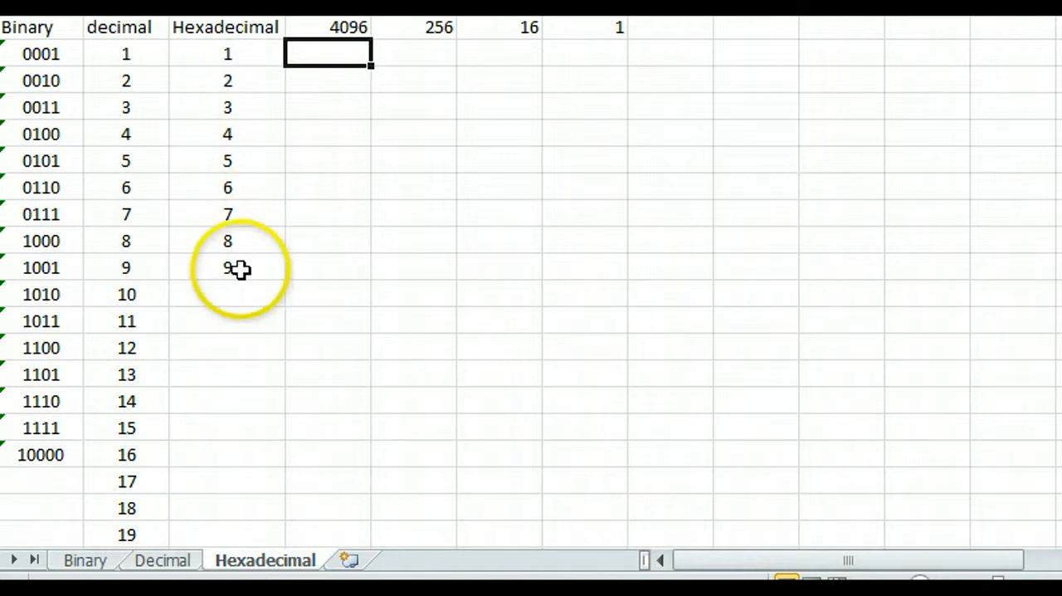
pyautogui.moveTo(143, 302)
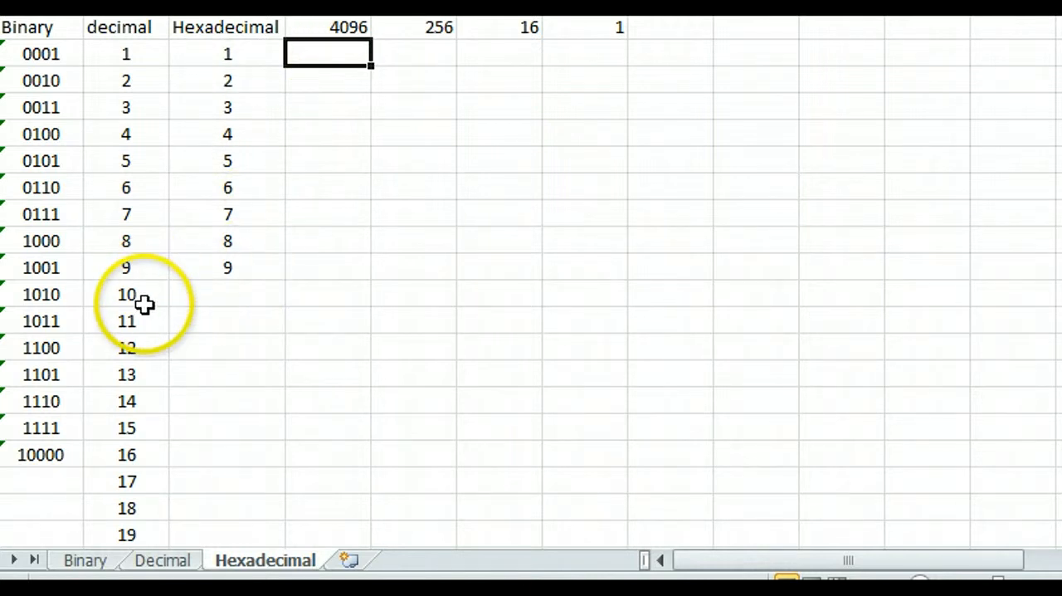
pyautogui.moveTo(239, 300)
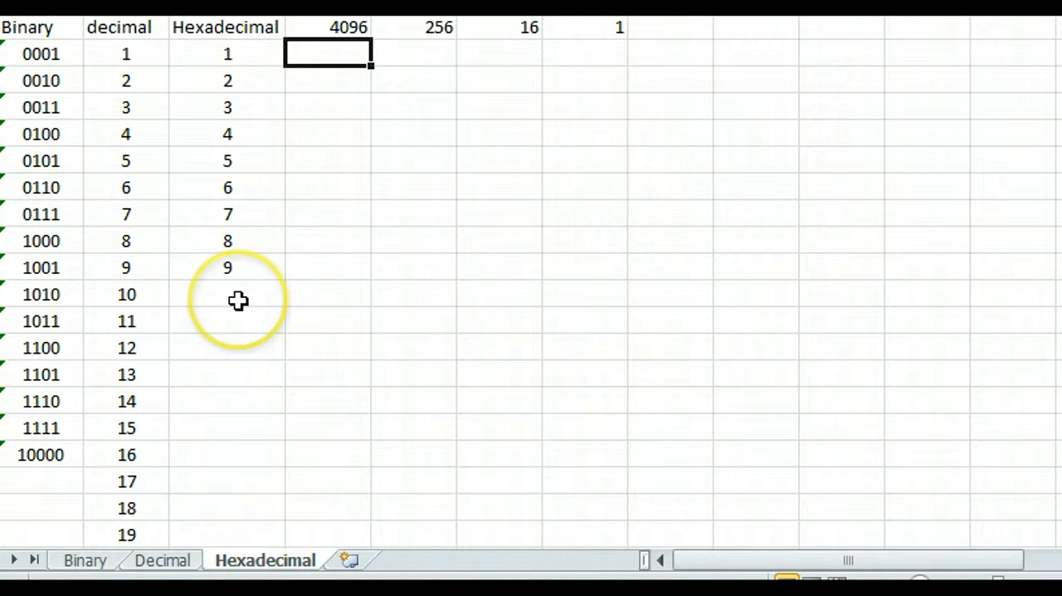
# - Put 1 under the 16 place value and 0 under the 1 place value
pyautogui.click(497, 53)
pyautogui.write('1')
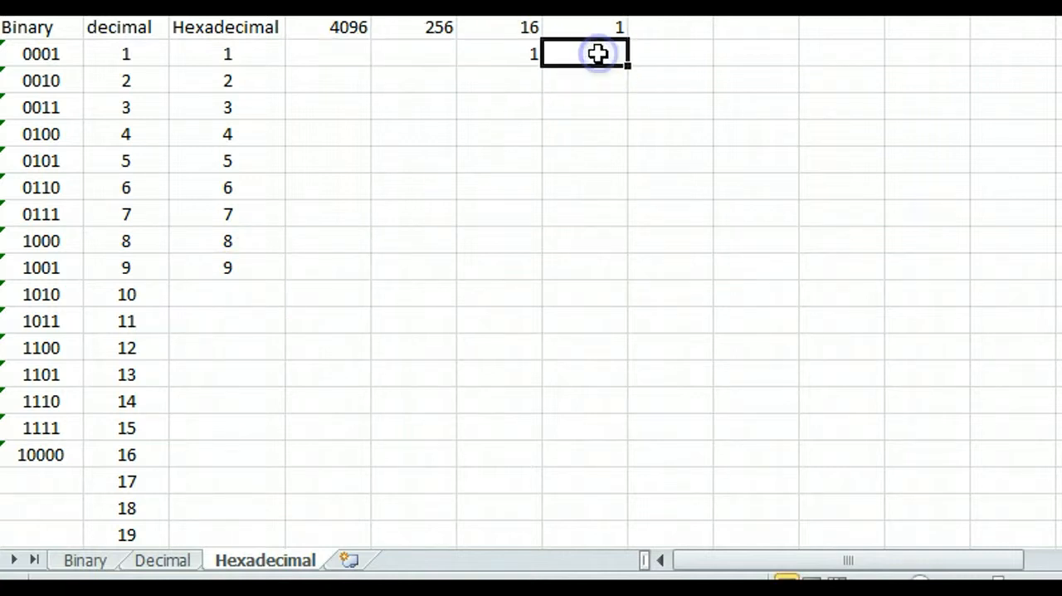
pyautogui.write('0')
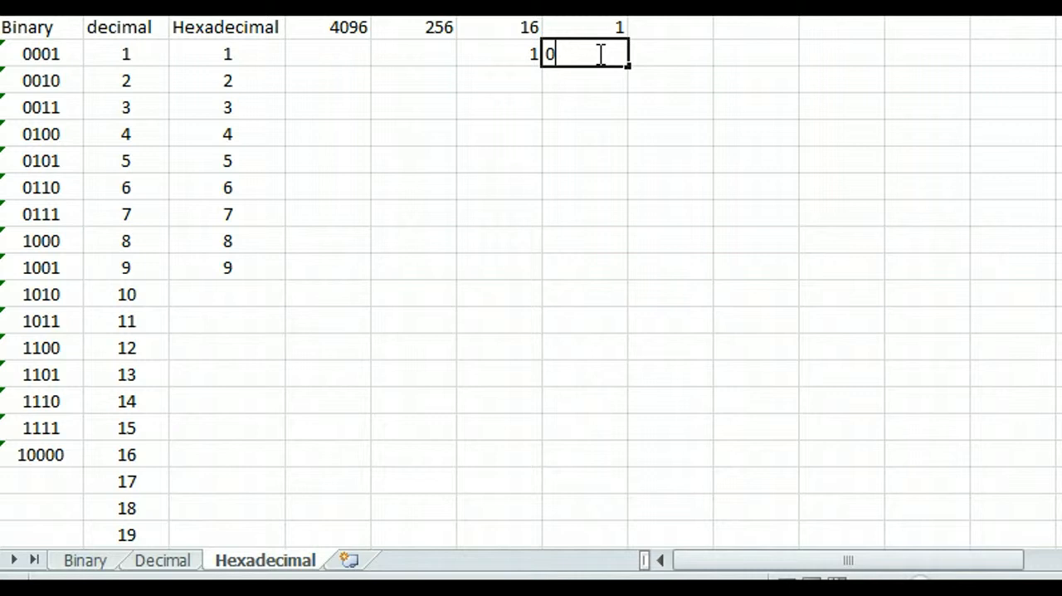
pyautogui.press('Return')
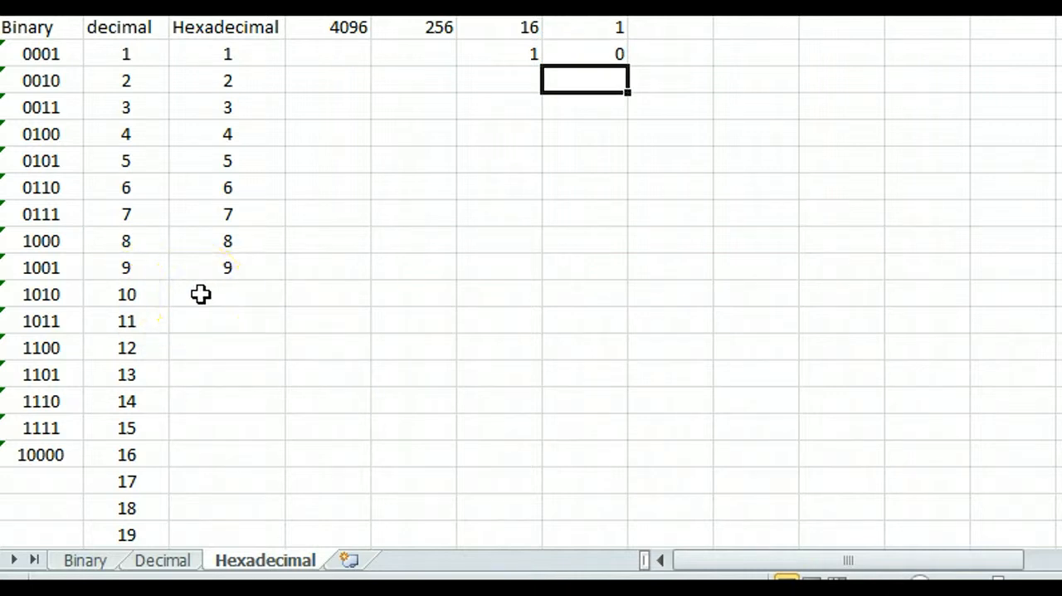
# - Enter capital A in the hex cell beside decimal 10, replacing a lowercase a
pyautogui.click(225, 294)
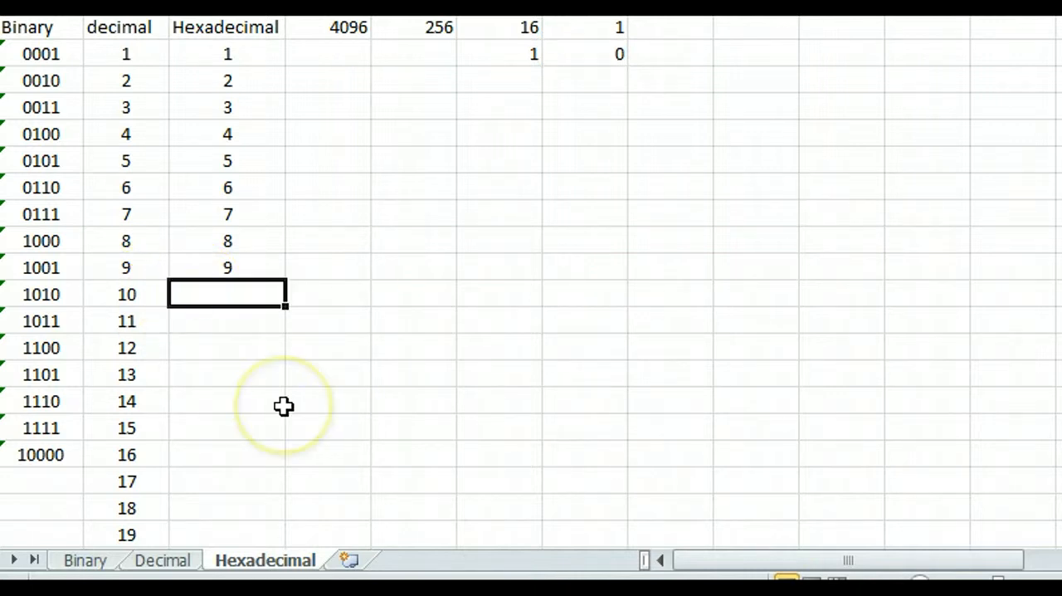
pyautogui.moveTo(282, 415)
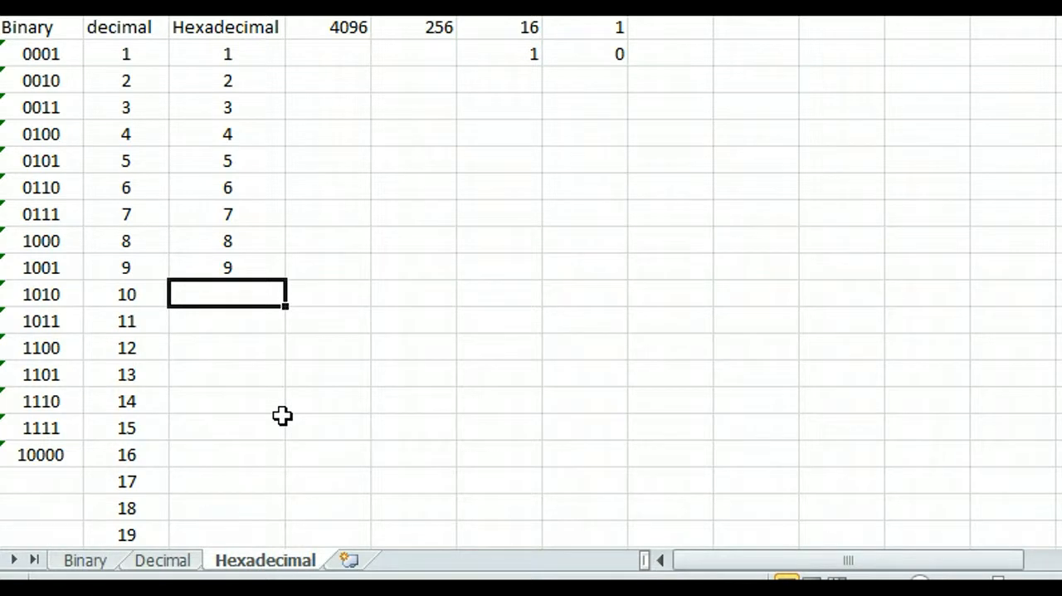
pyautogui.write('a')
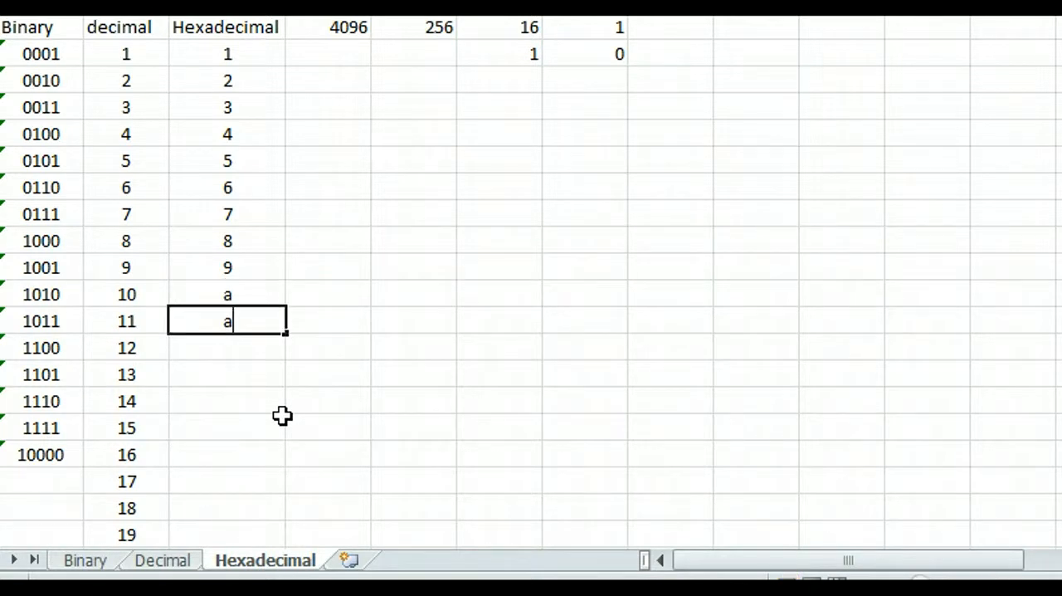
pyautogui.press('Return')
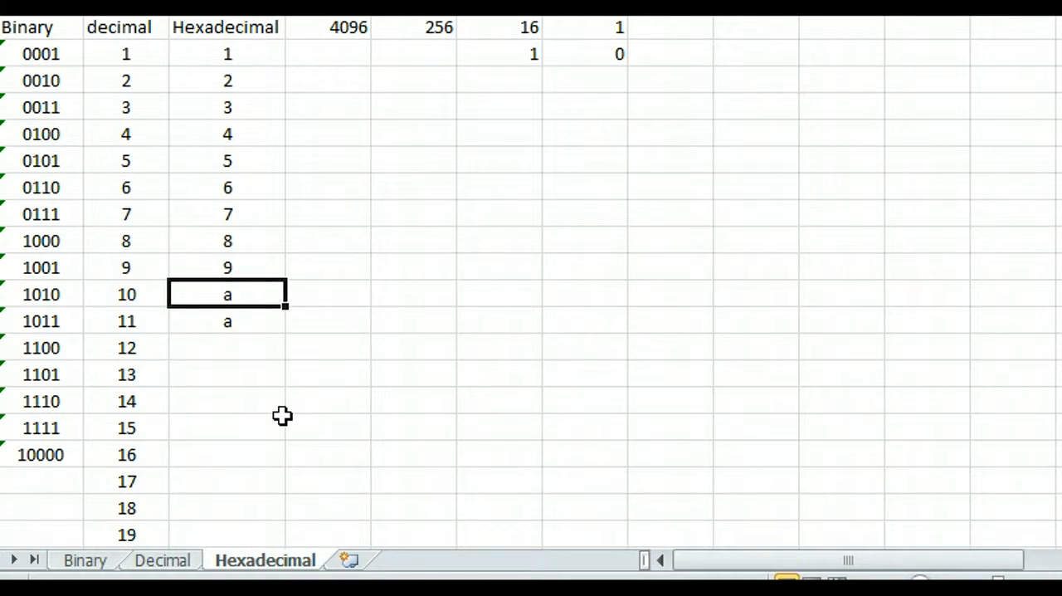
pyautogui.write('A')
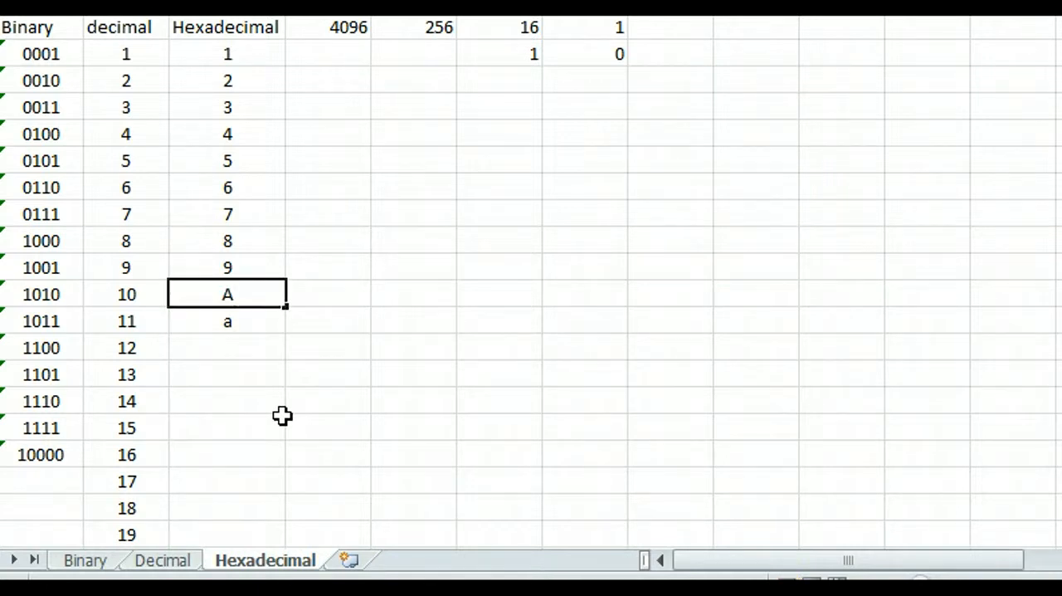
# - Continue the hex column with B, C, D, E, F for decimals 11 to 15
pyautogui.click(226, 322)
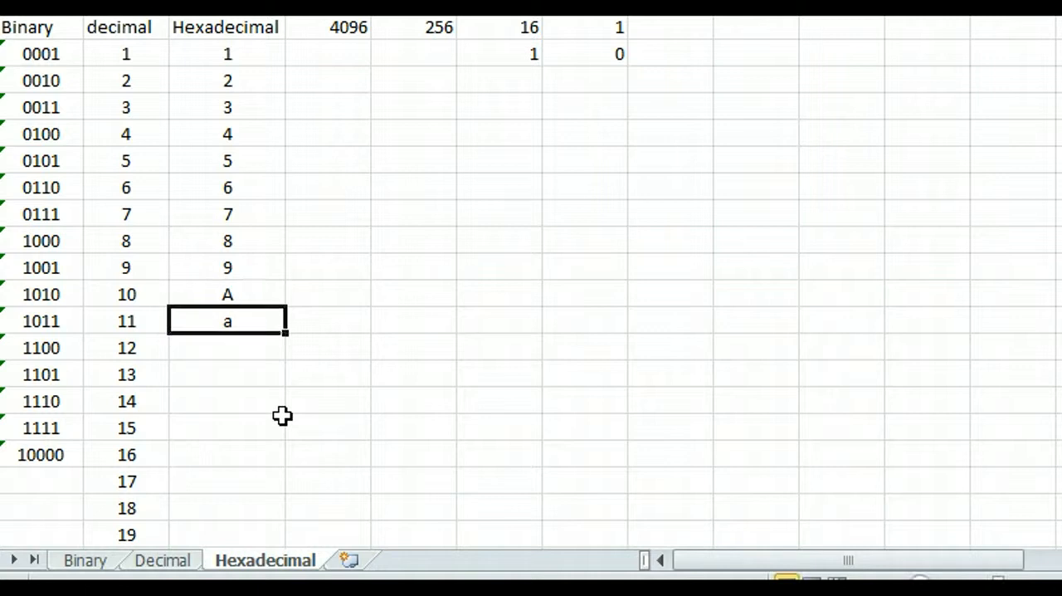
pyautogui.press('Return')
pyautogui.write('C')
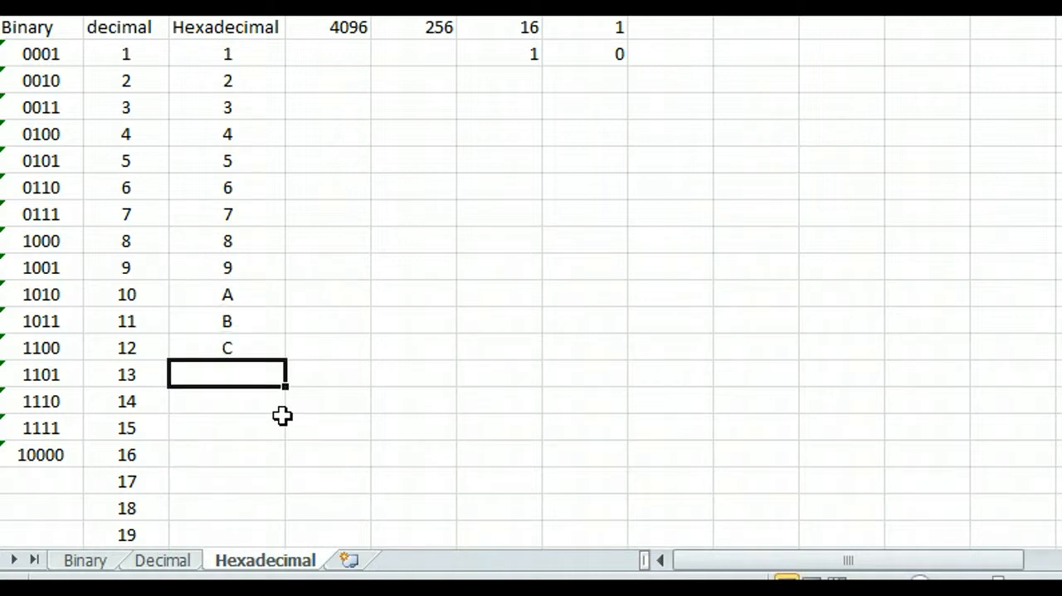
pyautogui.write('D')
pyautogui.click(227, 401)
pyautogui.write('E')
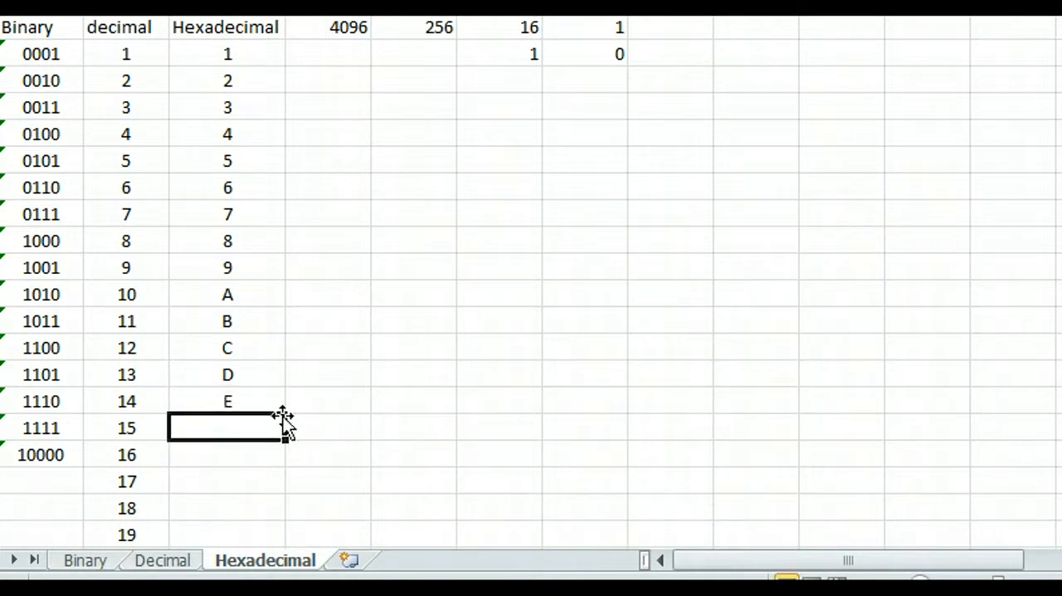
pyautogui.write('F')
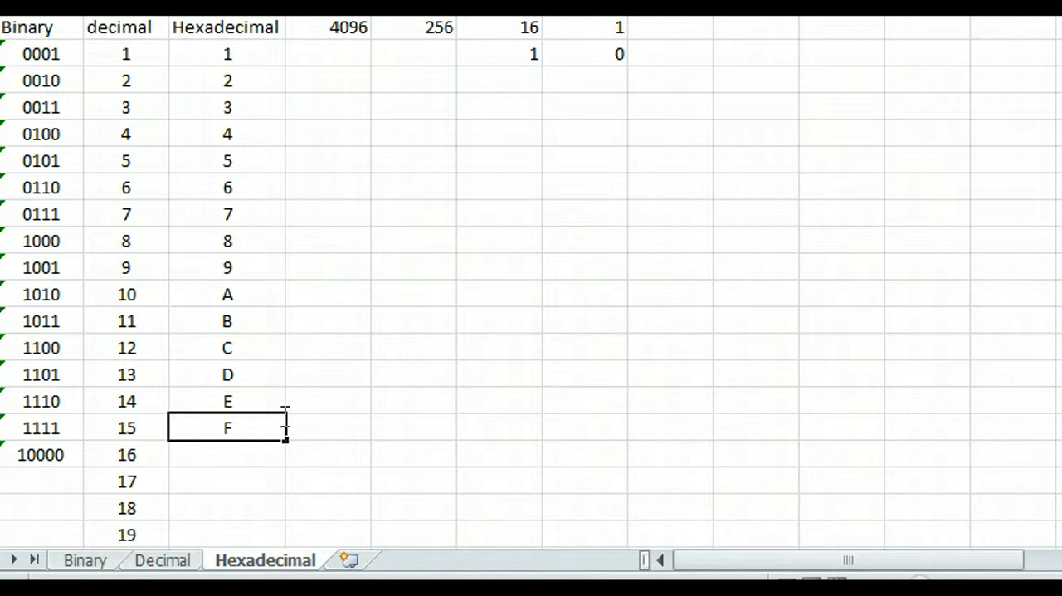
pyautogui.click(226, 346)
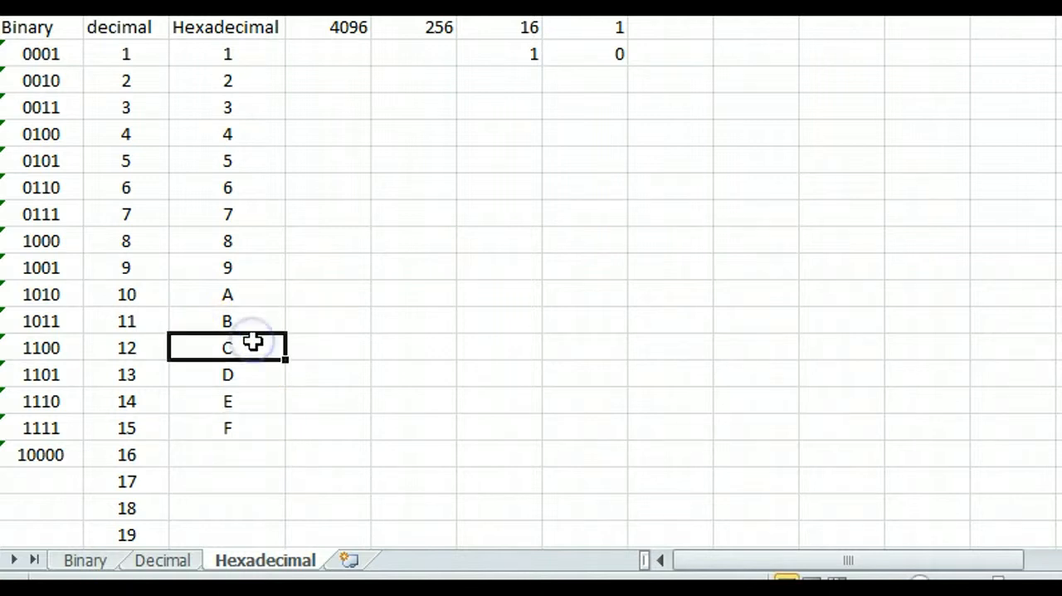
pyautogui.moveTo(267, 411)
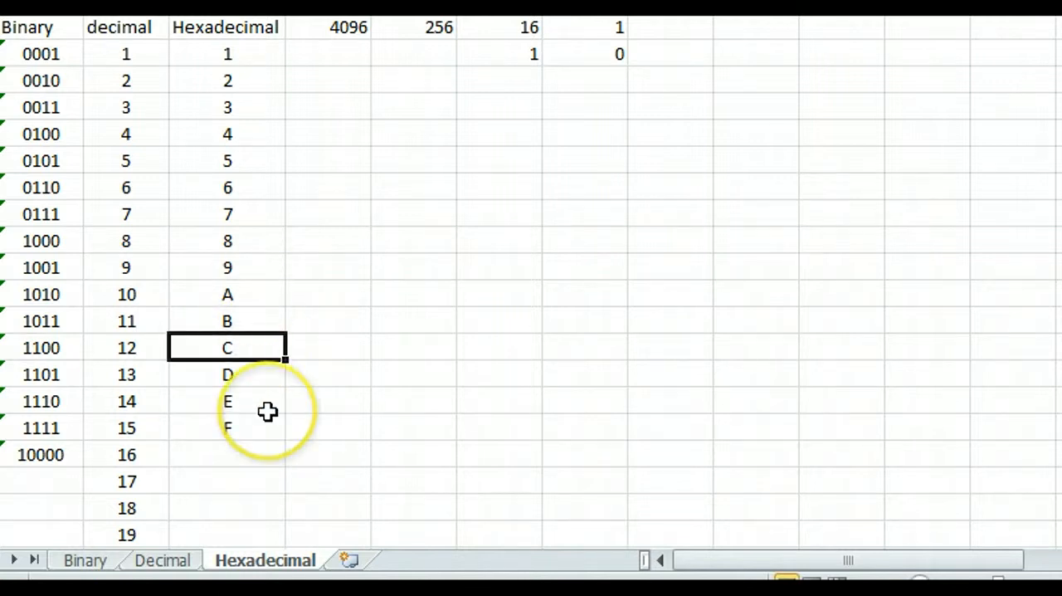
pyautogui.moveTo(268, 346)
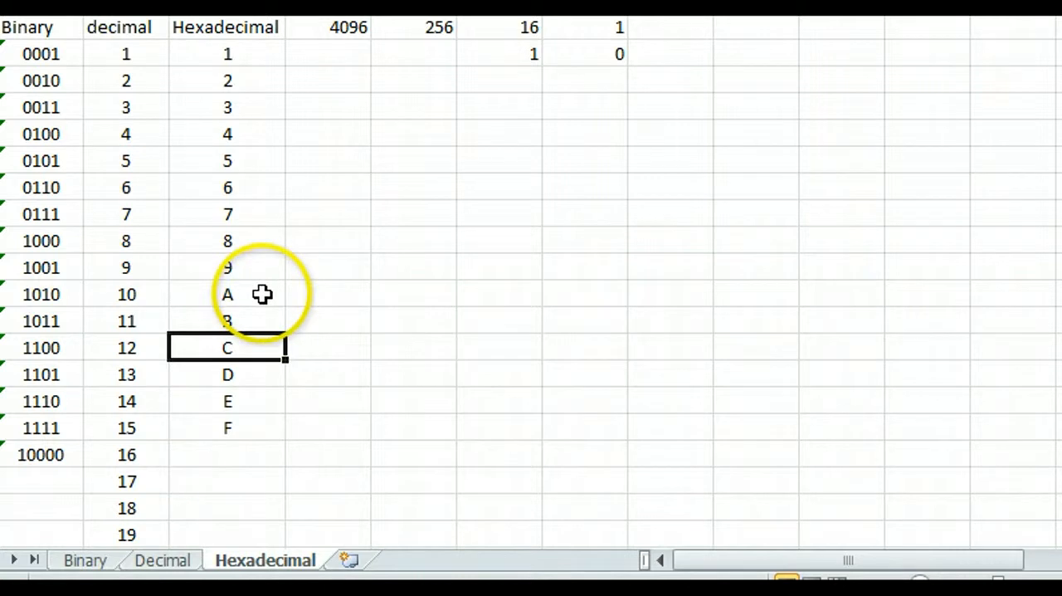
pyautogui.moveTo(249, 405)
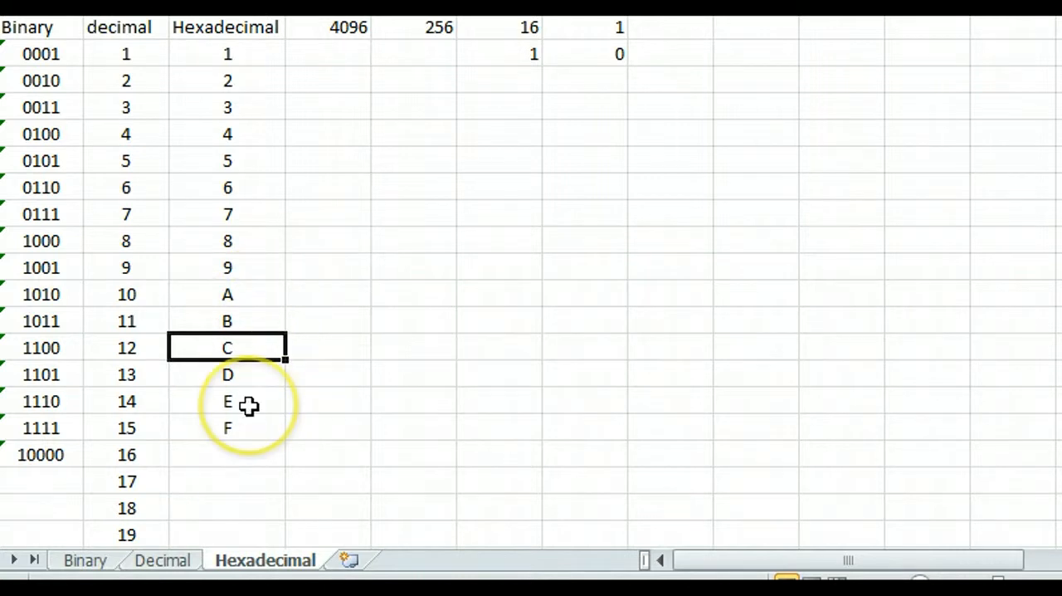
pyautogui.moveTo(246, 433)
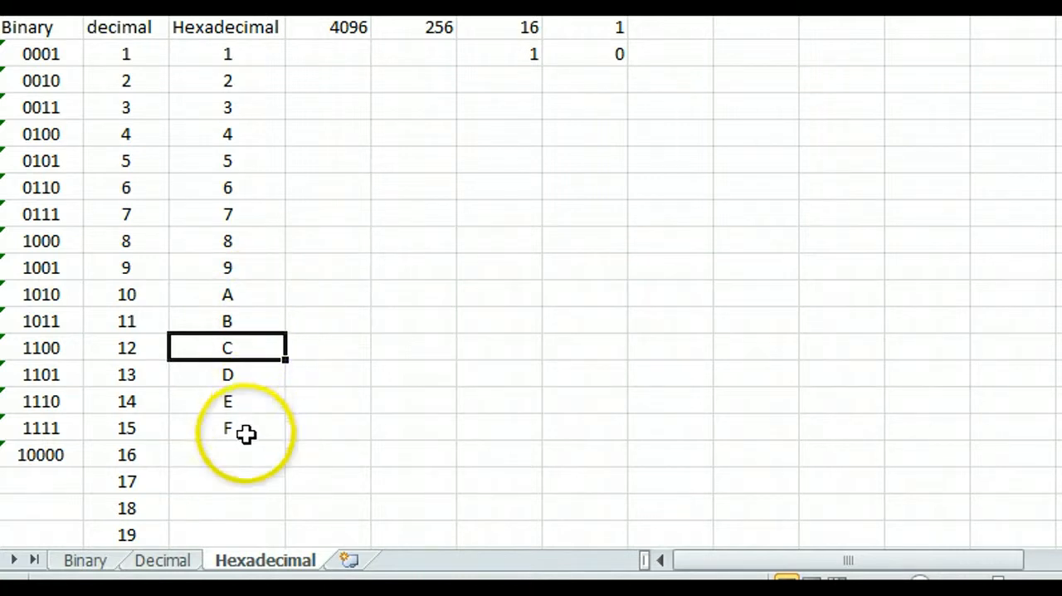
# - Add hex 10 and 11 beside decimals 16 and 17, continuing toward 13
pyautogui.click(226, 454)
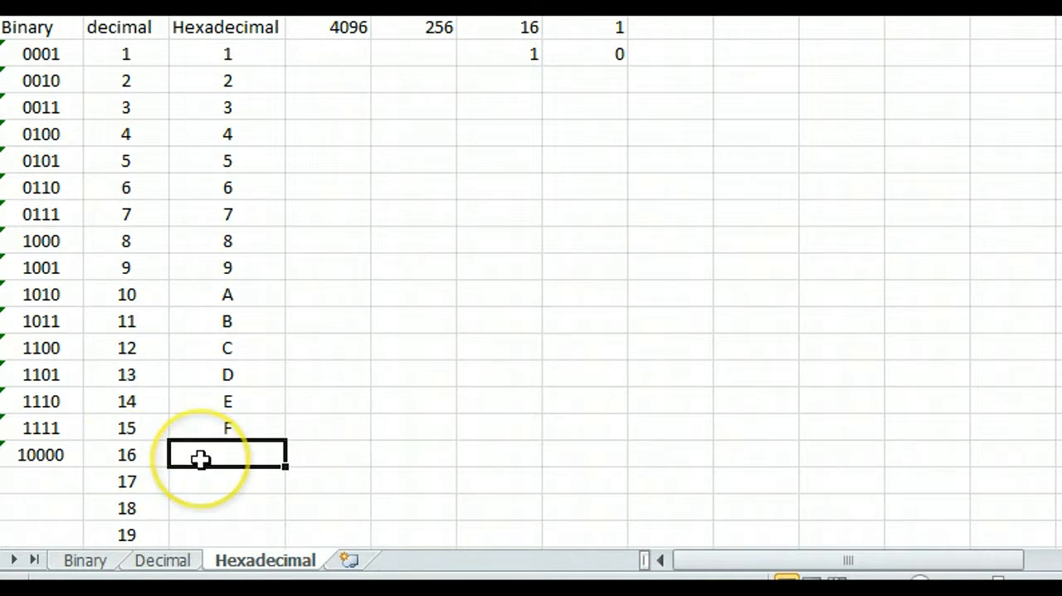
pyautogui.write('10')
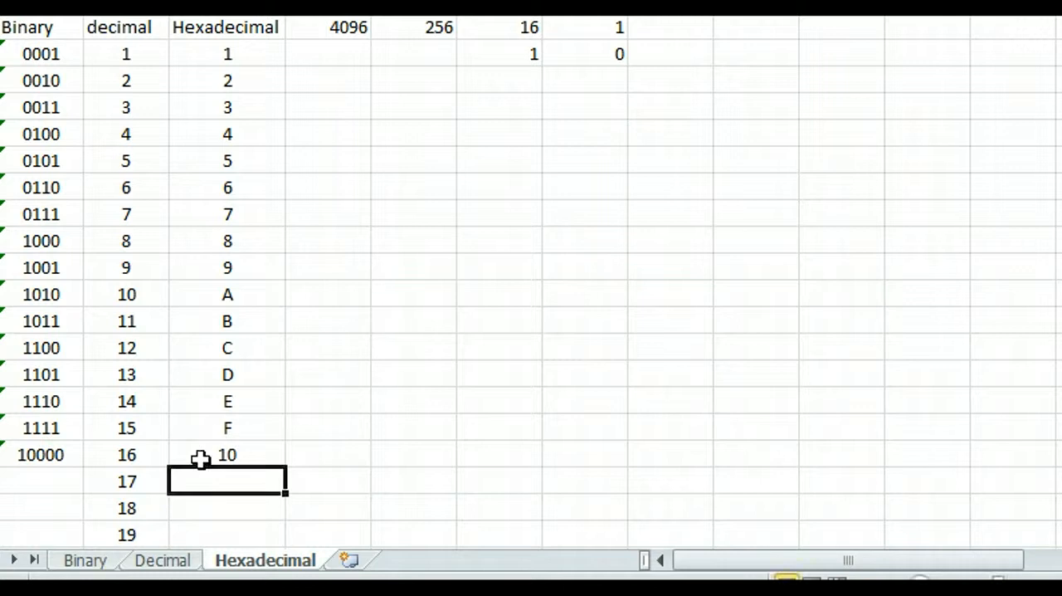
pyautogui.write('11')
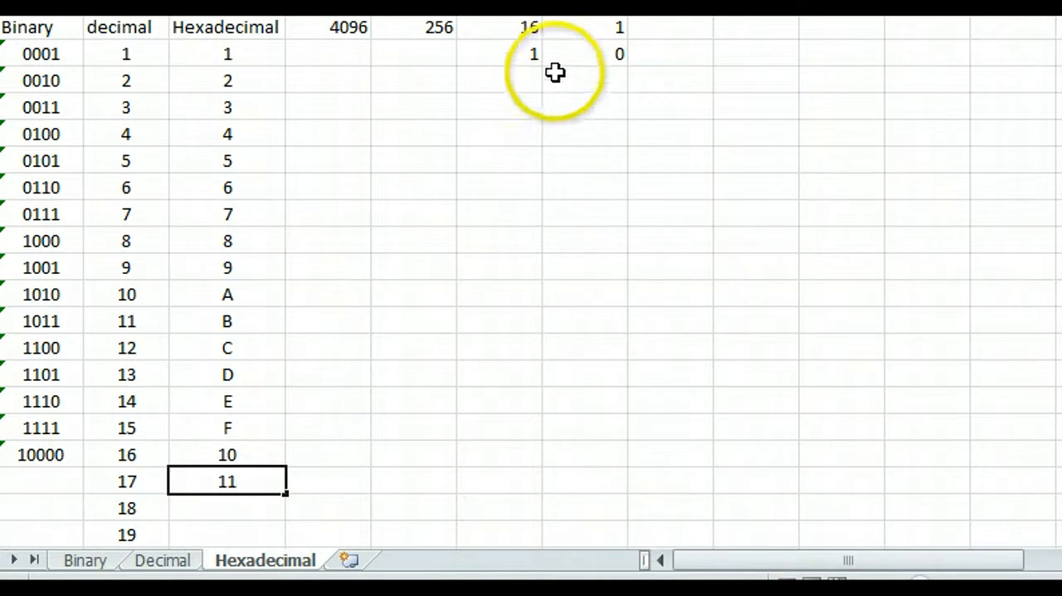
# - Change the digit under the 1 place value from 0 to 1 and confirm the last hex entry
pyautogui.click(584, 53)
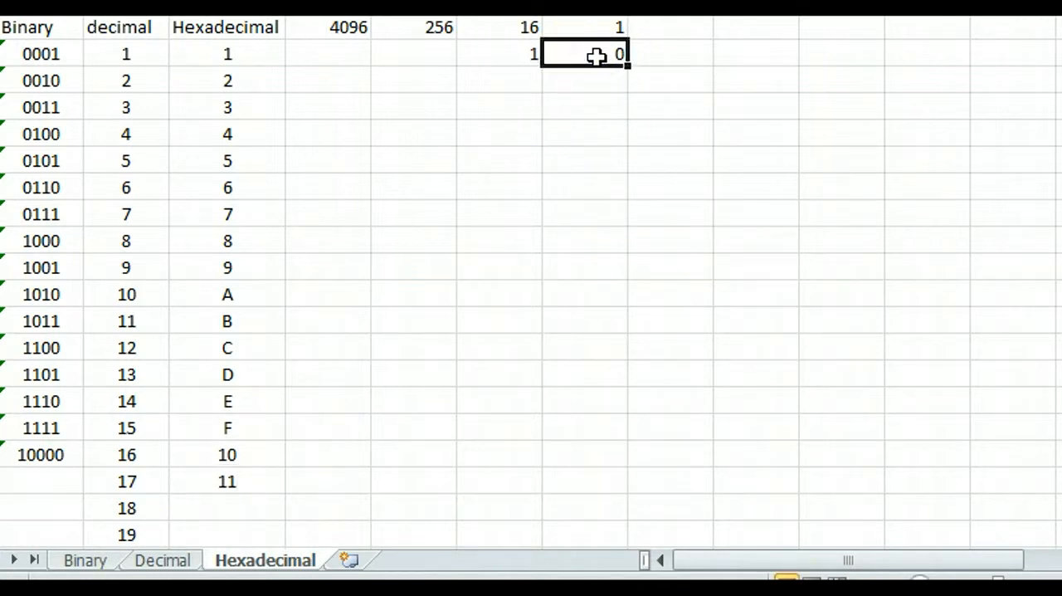
pyautogui.press('Return')
pyautogui.write('12')
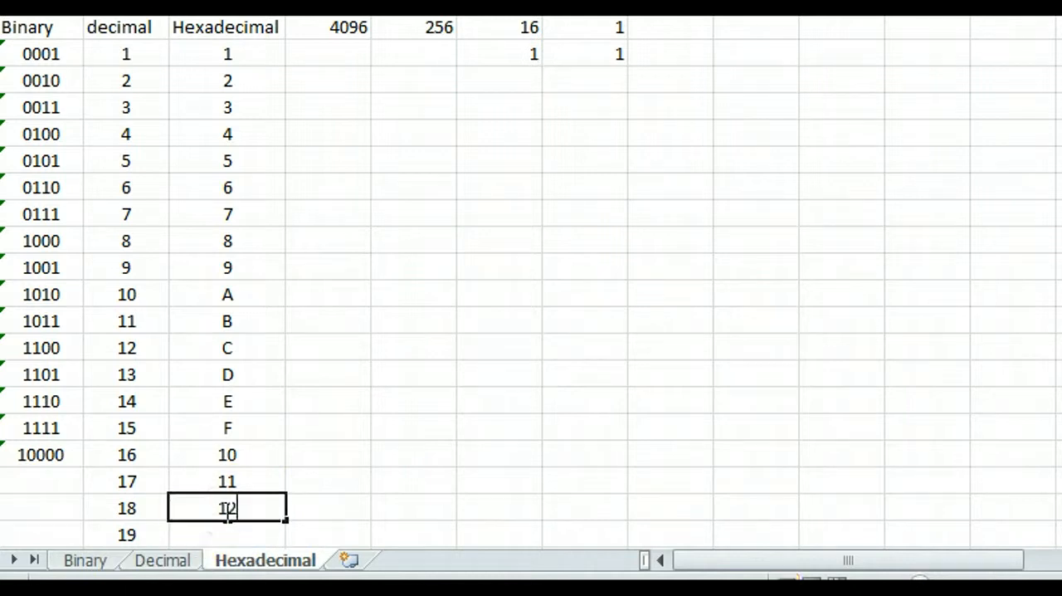
pyautogui.press('Return')
pyautogui.write('13')
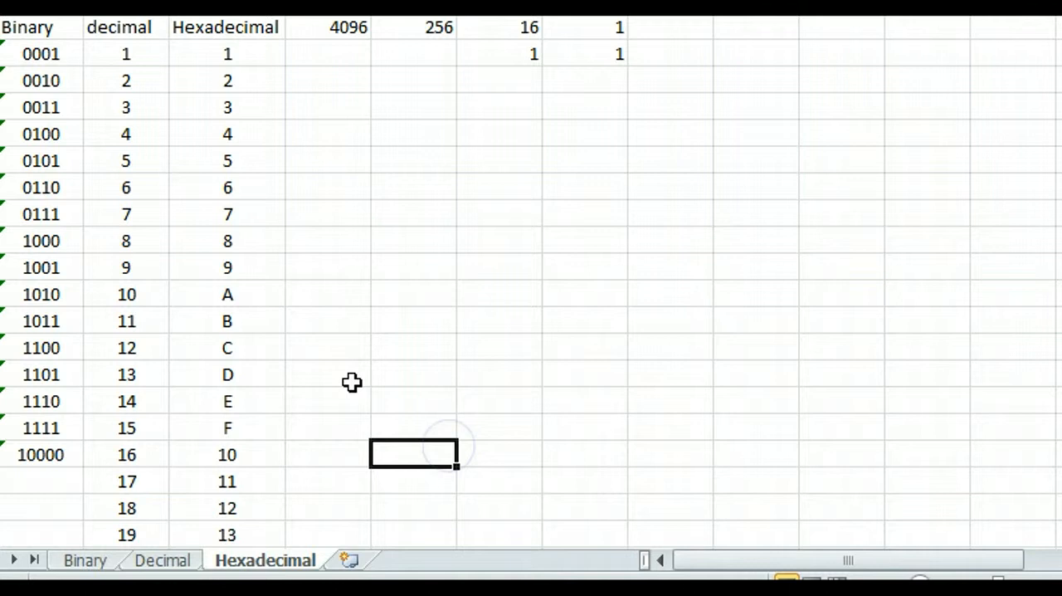
pyautogui.moveTo(453, 81)
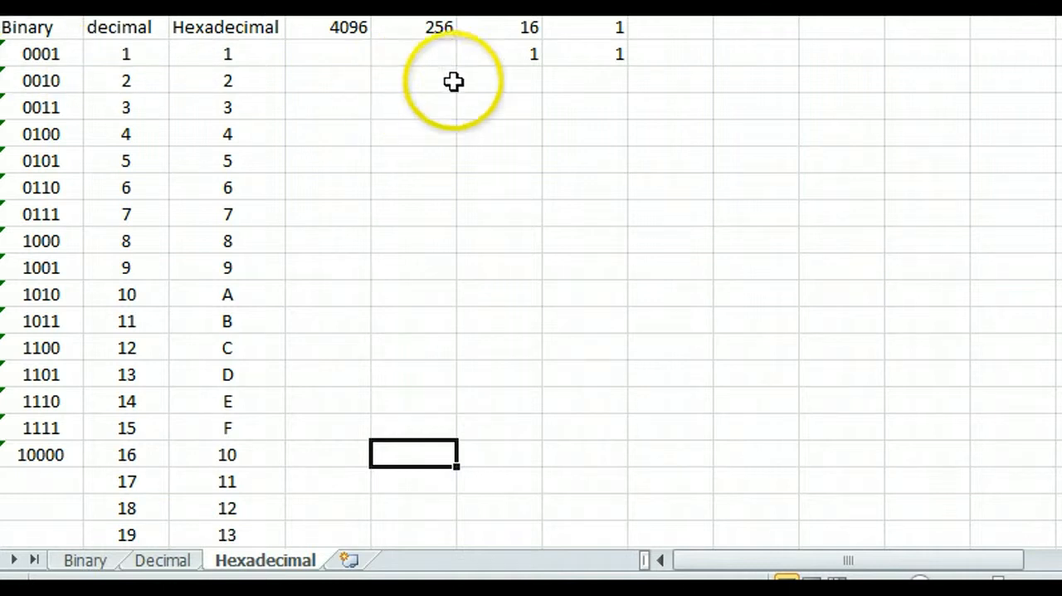
pyautogui.moveTo(302, 206)
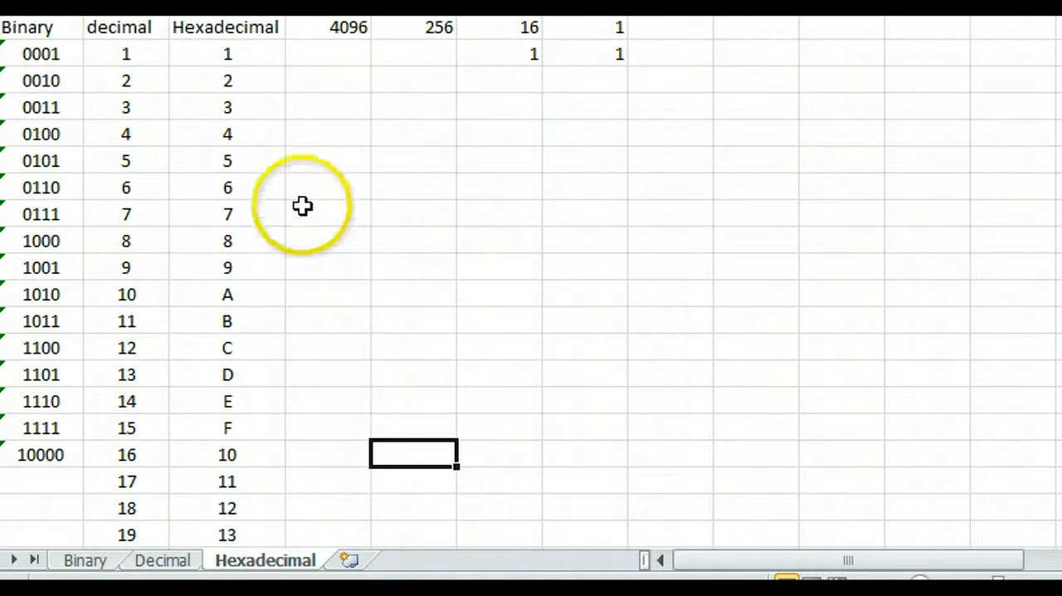
pyautogui.moveTo(266, 279)
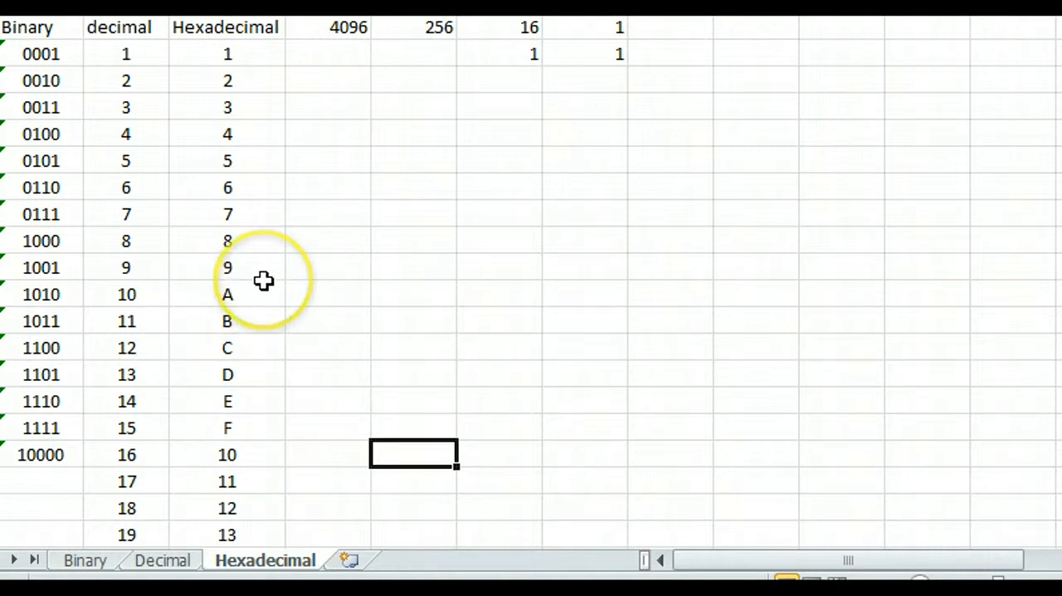
pyautogui.moveTo(256, 440)
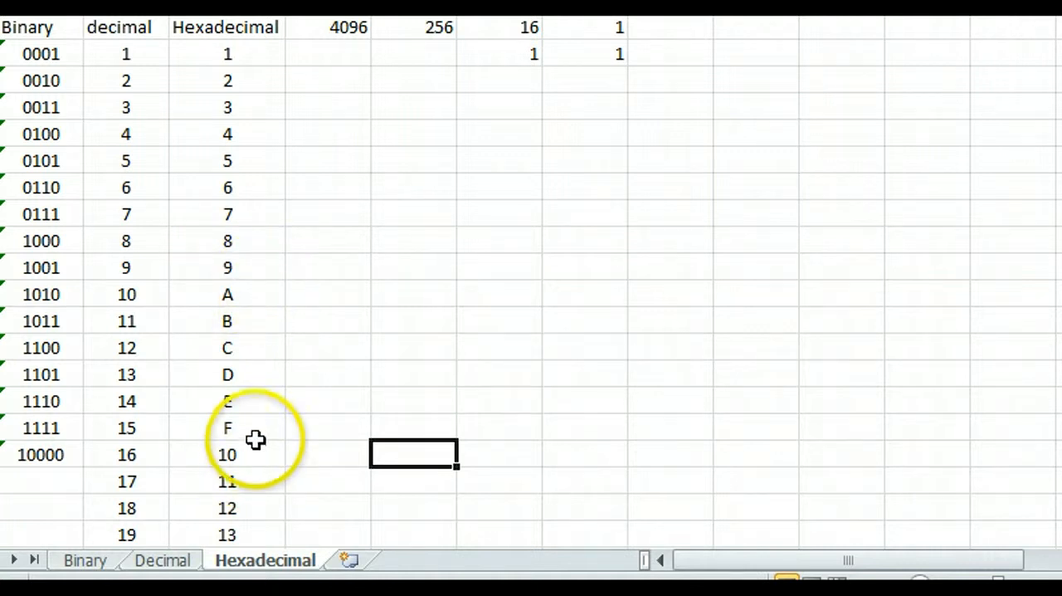
pyautogui.moveTo(262, 205)
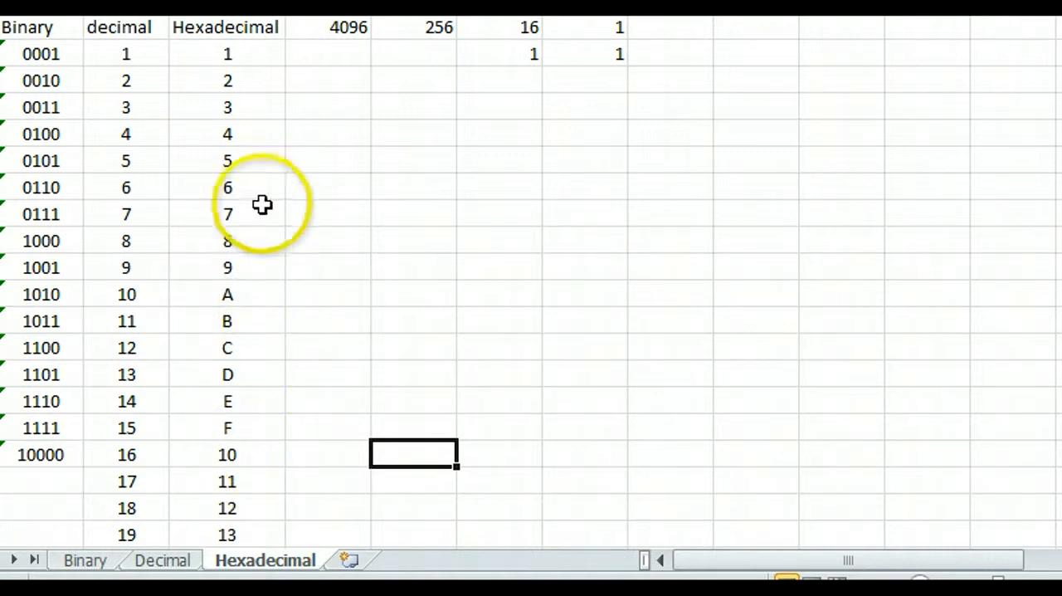
pyautogui.moveTo(236, 456)
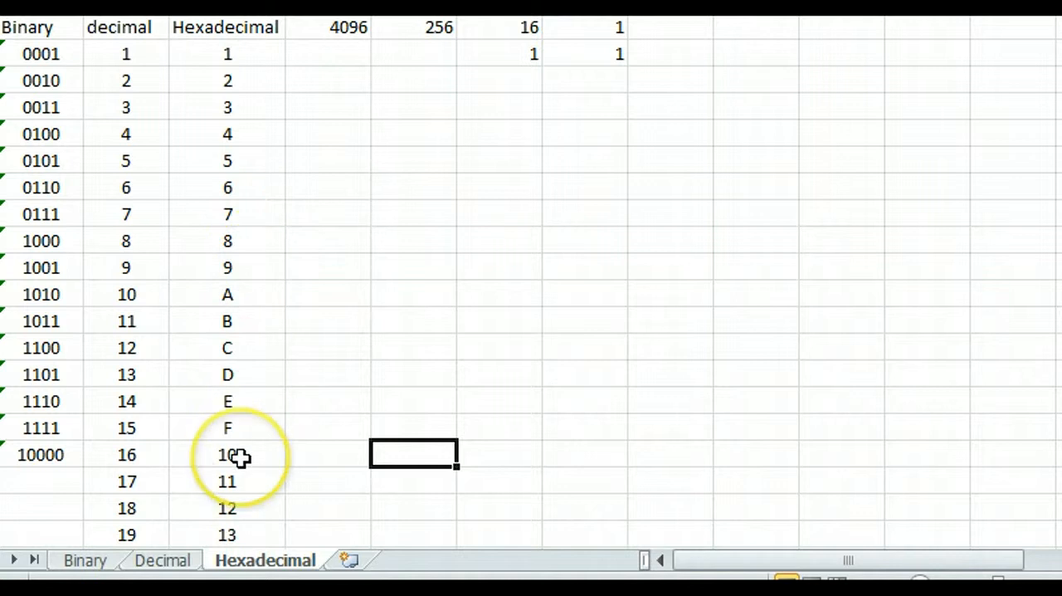
pyautogui.moveTo(249, 393)
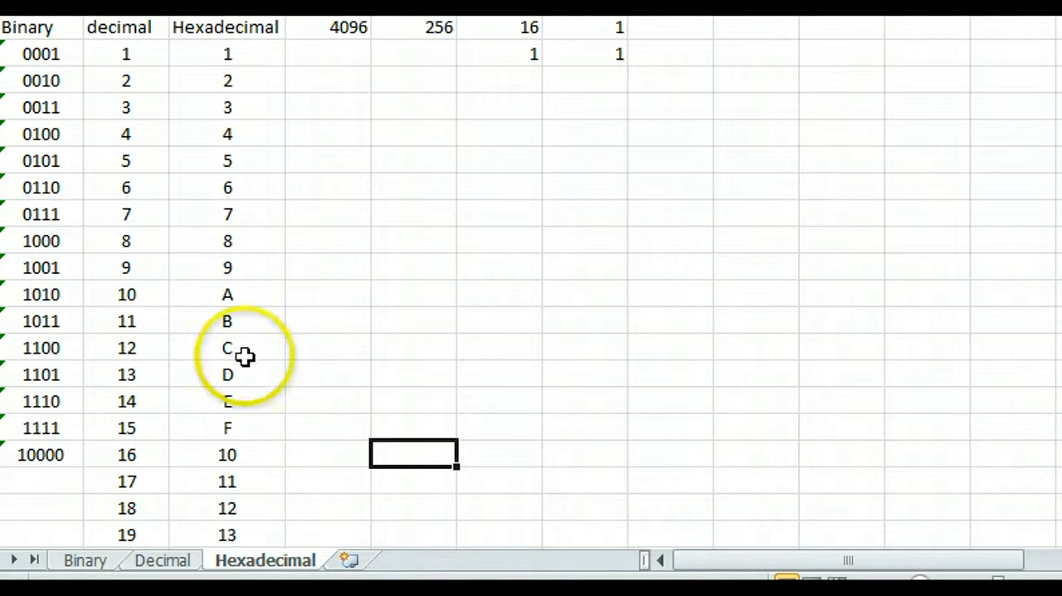
pyautogui.moveTo(279, 504)
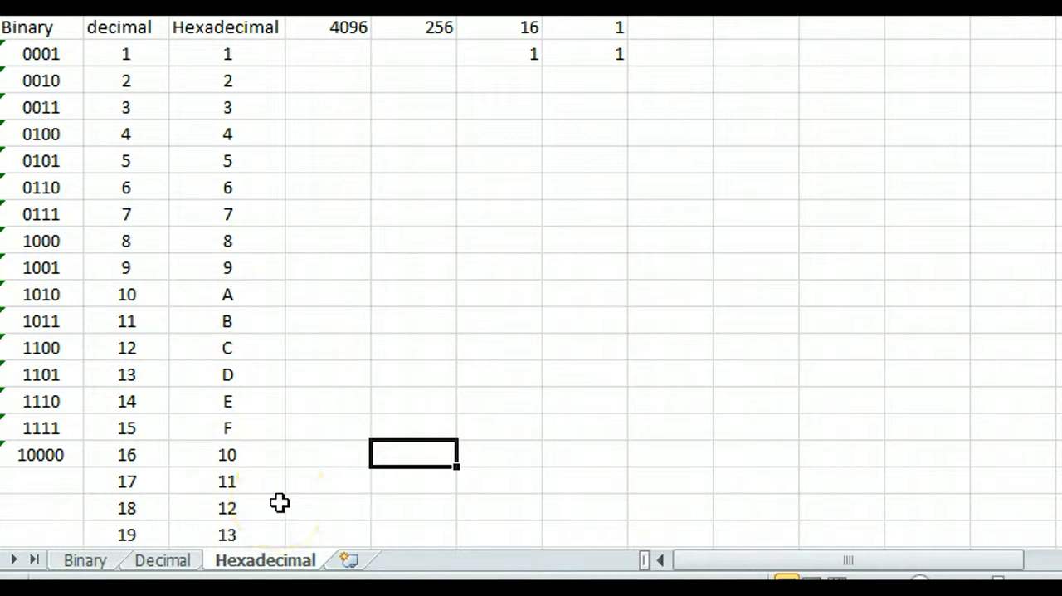